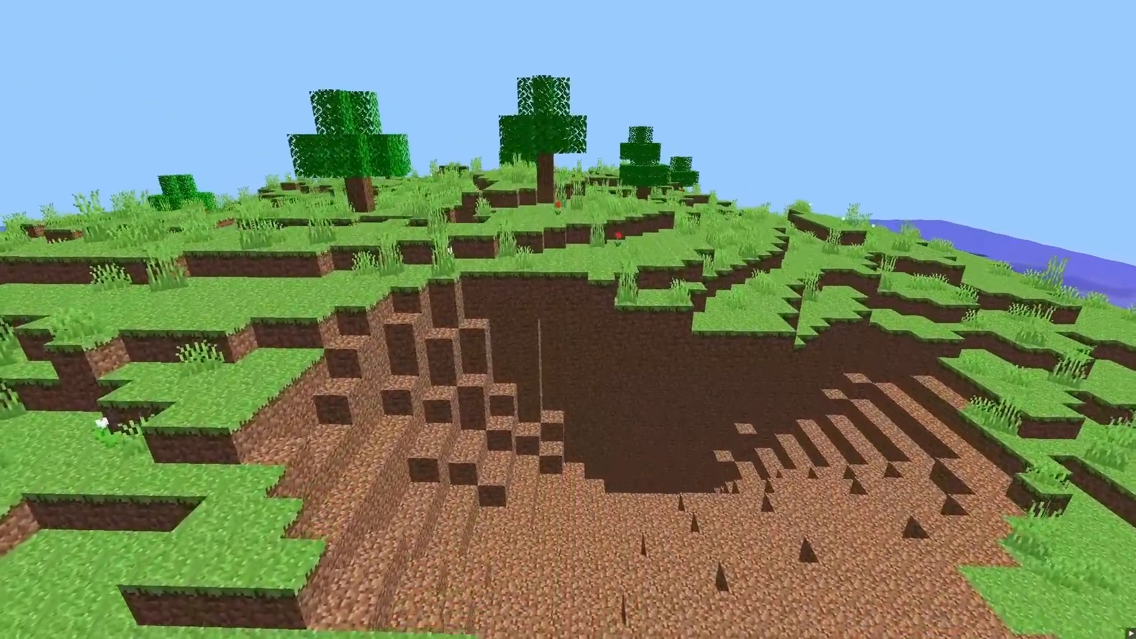
pyautogui.moveTo(568, 320)
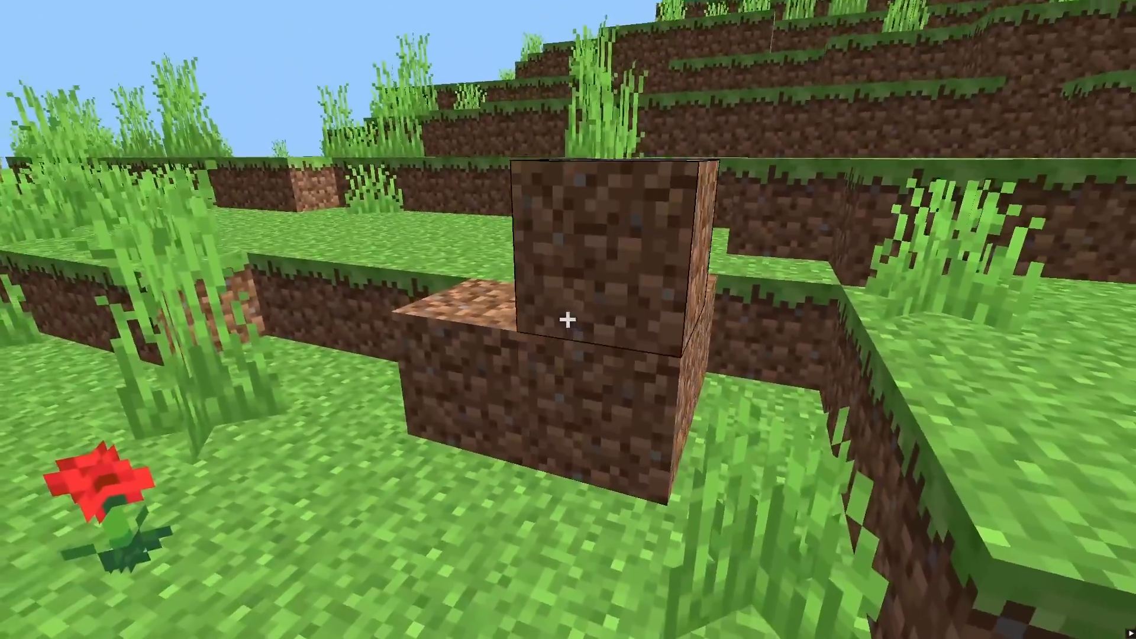
pyautogui.moveTo(568, 319)
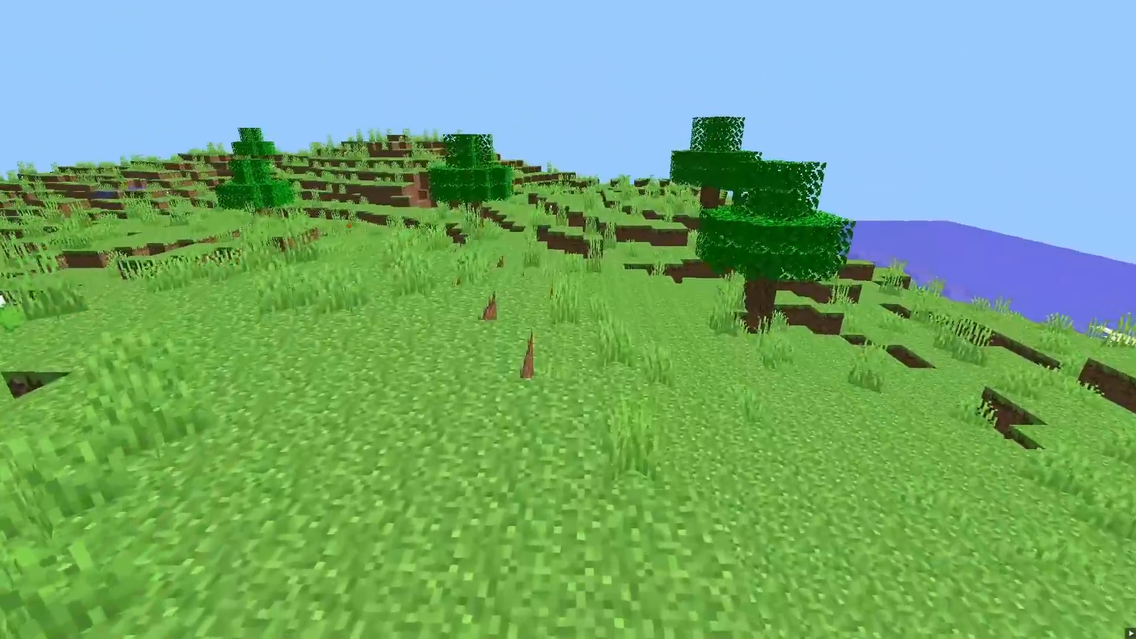
pyautogui.moveTo(569, 320)
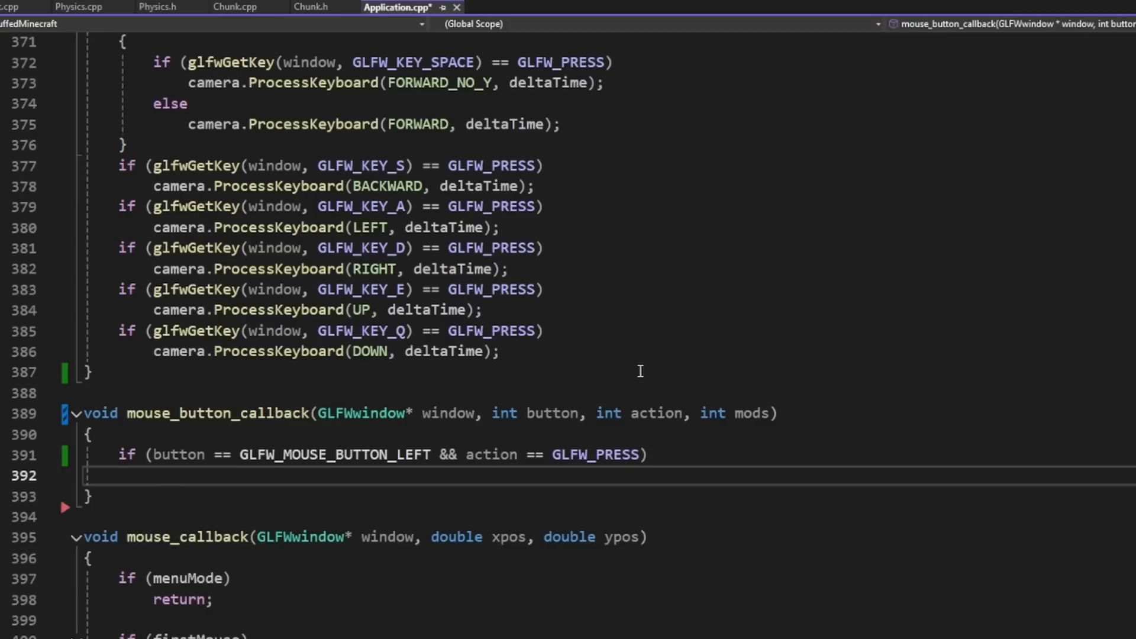
# Call Physics::Raycast(camera.Position, camera.Front, 5) in the mouse callback and adjust localBlockX in Physics.cpp.
pyautogui.write('Physics::Raycast(camera.Position,')
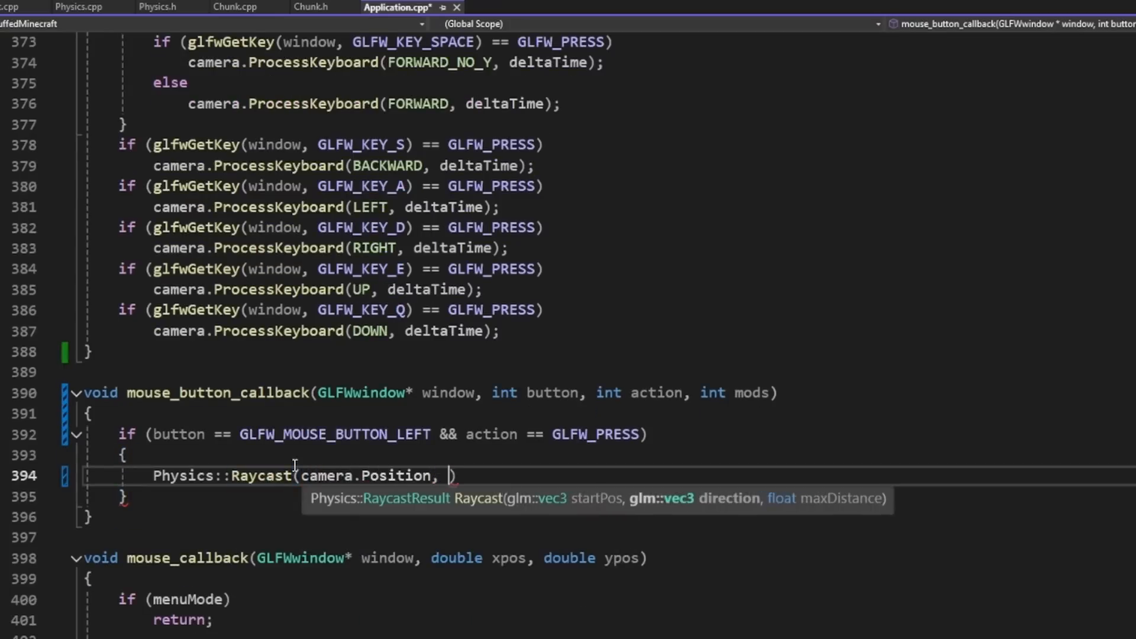
pyautogui.write('camera.Front,')
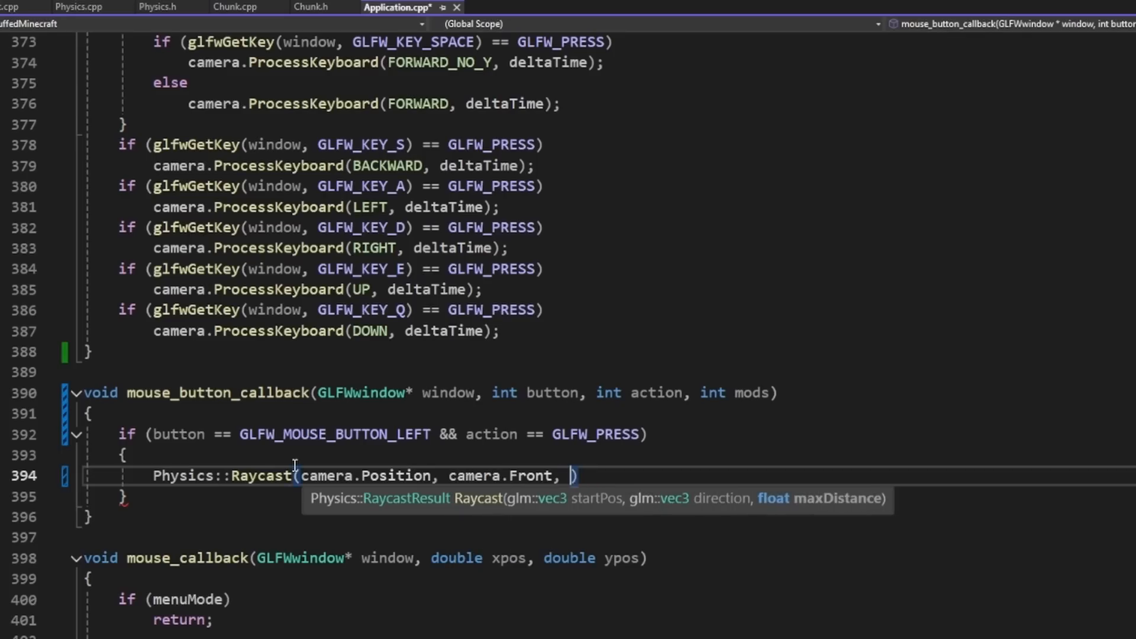
pyautogui.click(72, 7)
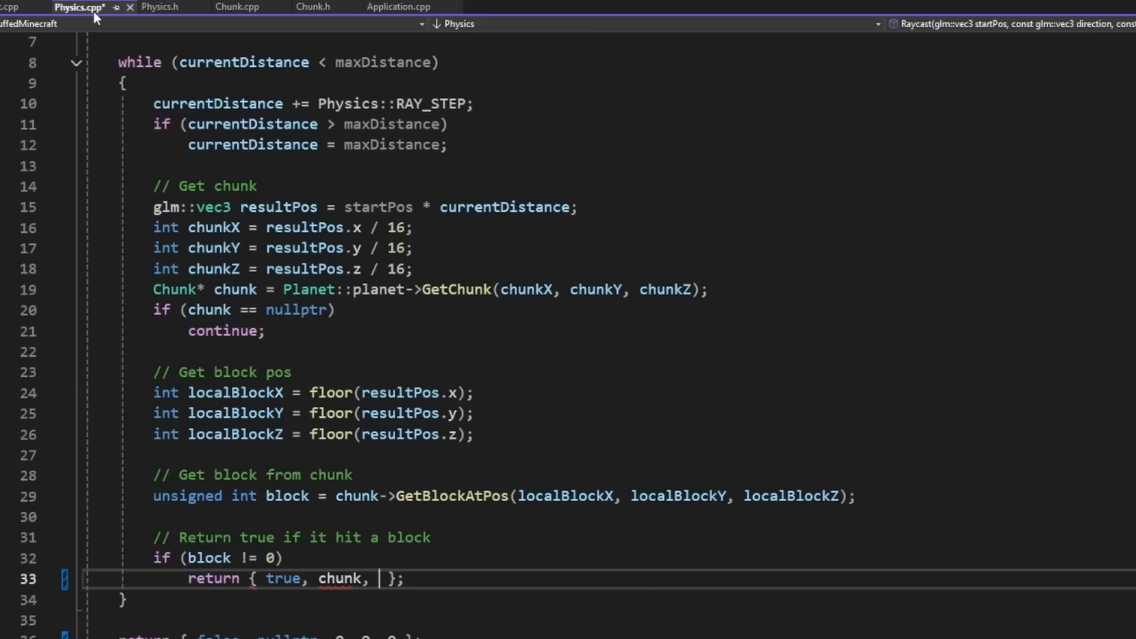
pyautogui.write('localBlockX, 1')
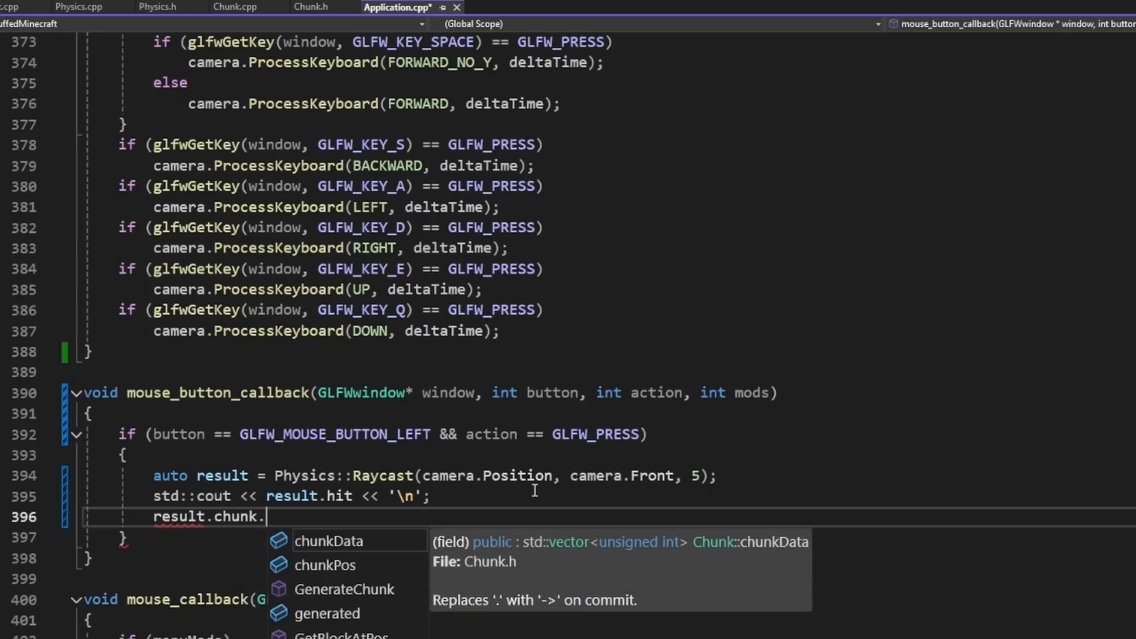
pyautogui.click(233, 7)
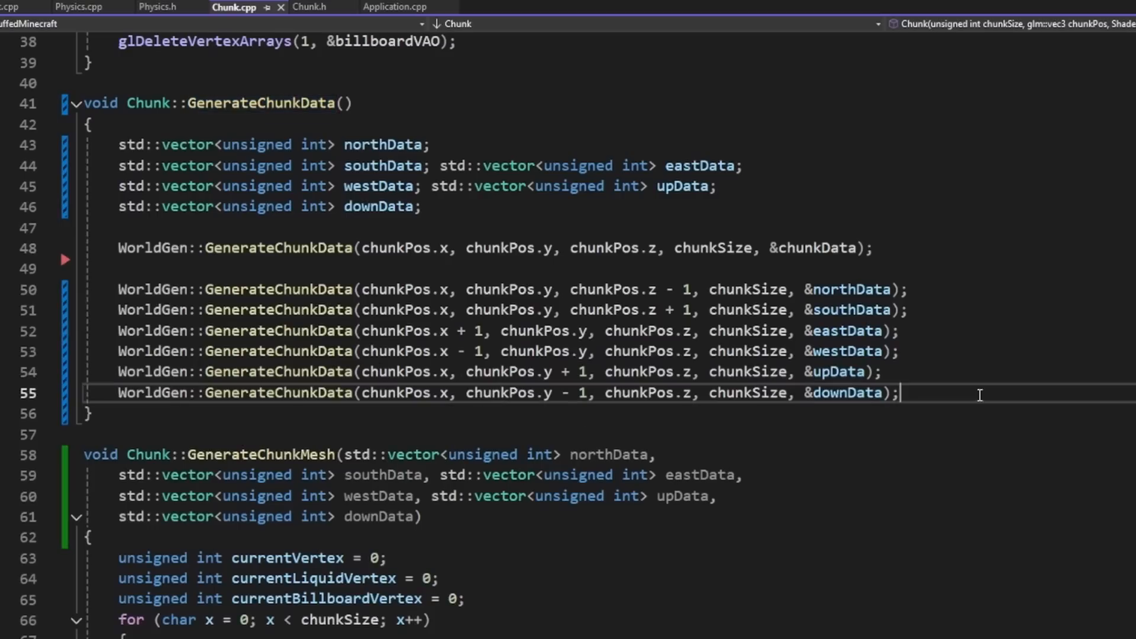
# Call GenerateChunkMesh in Chunk.cpp, build with F5 and decline running the last successful build.
pyautogui.write('Gene')
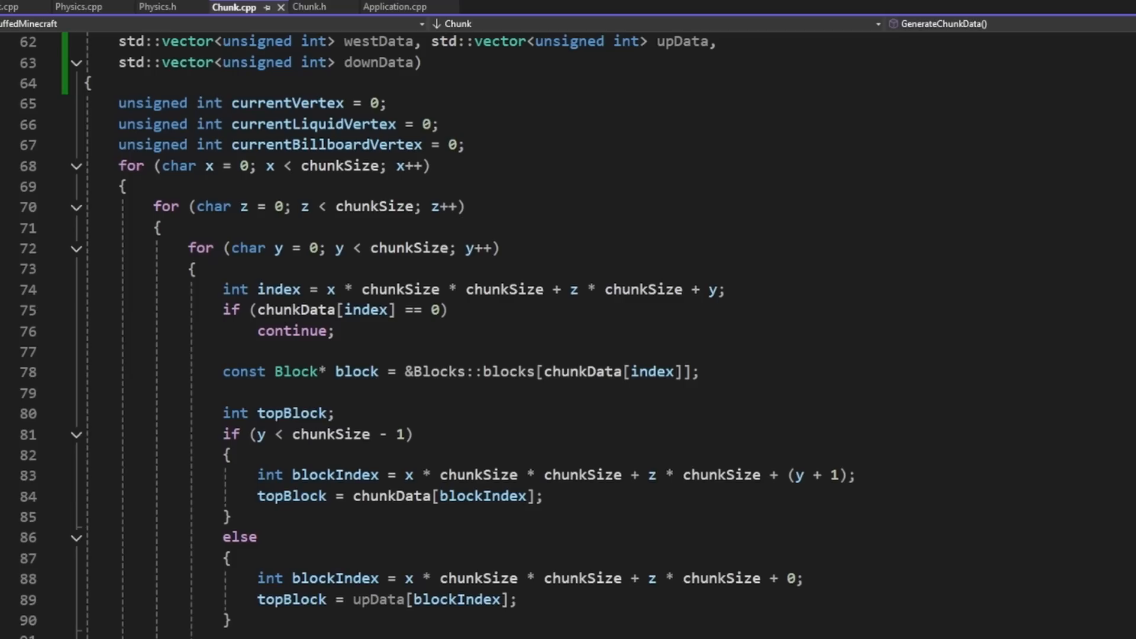
pyautogui.press('F5')
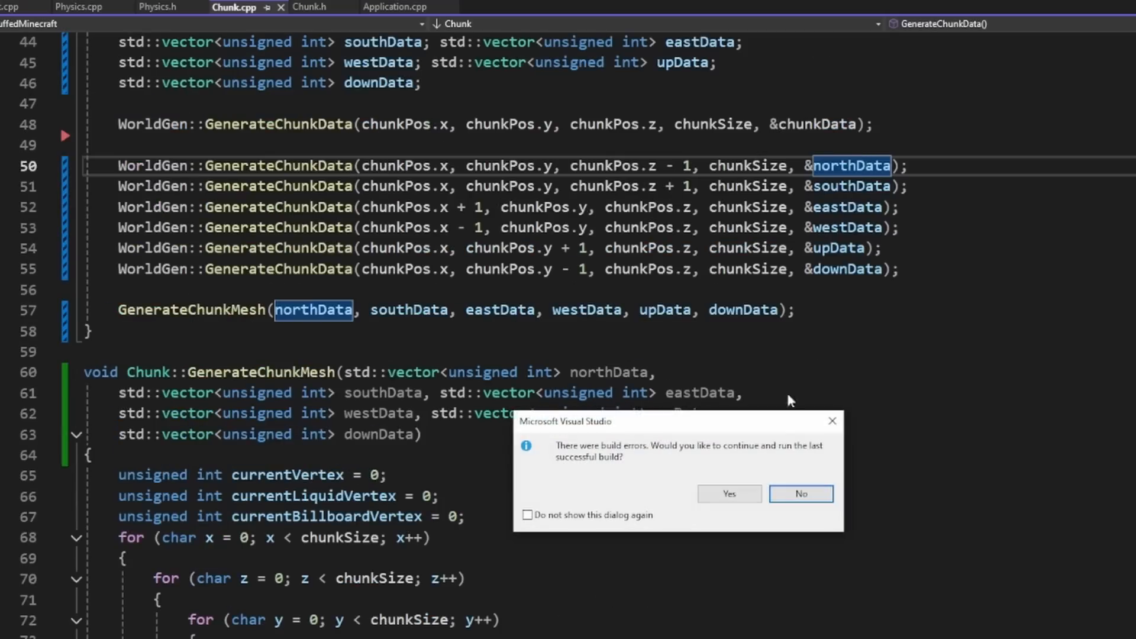
pyautogui.click(801, 494)
pyautogui.write('gener')
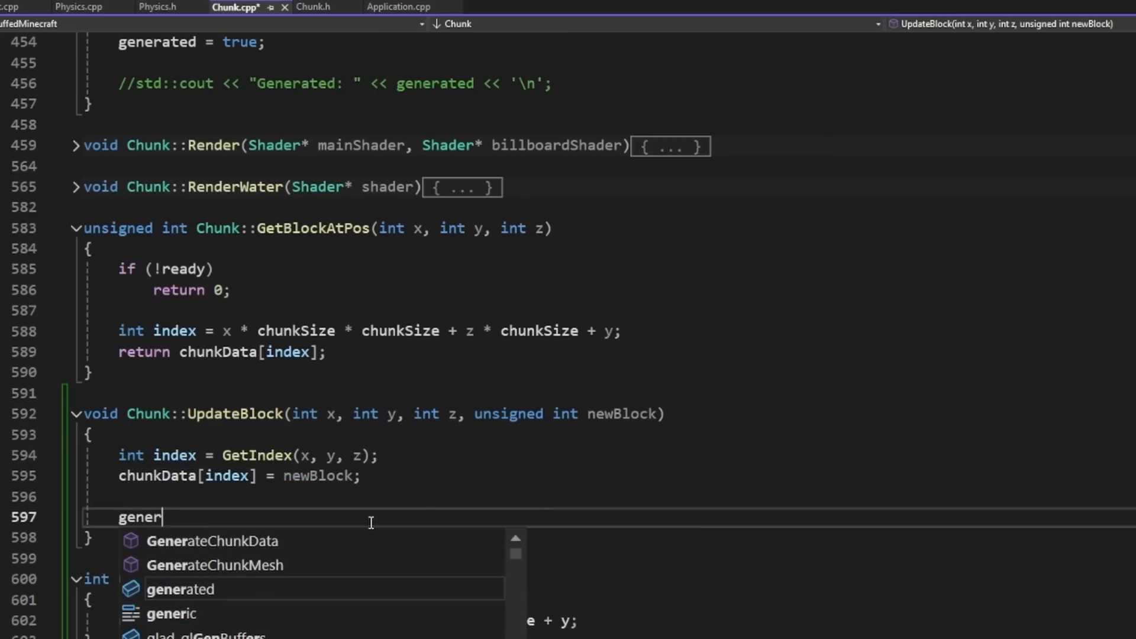
pyautogui.click(398, 7)
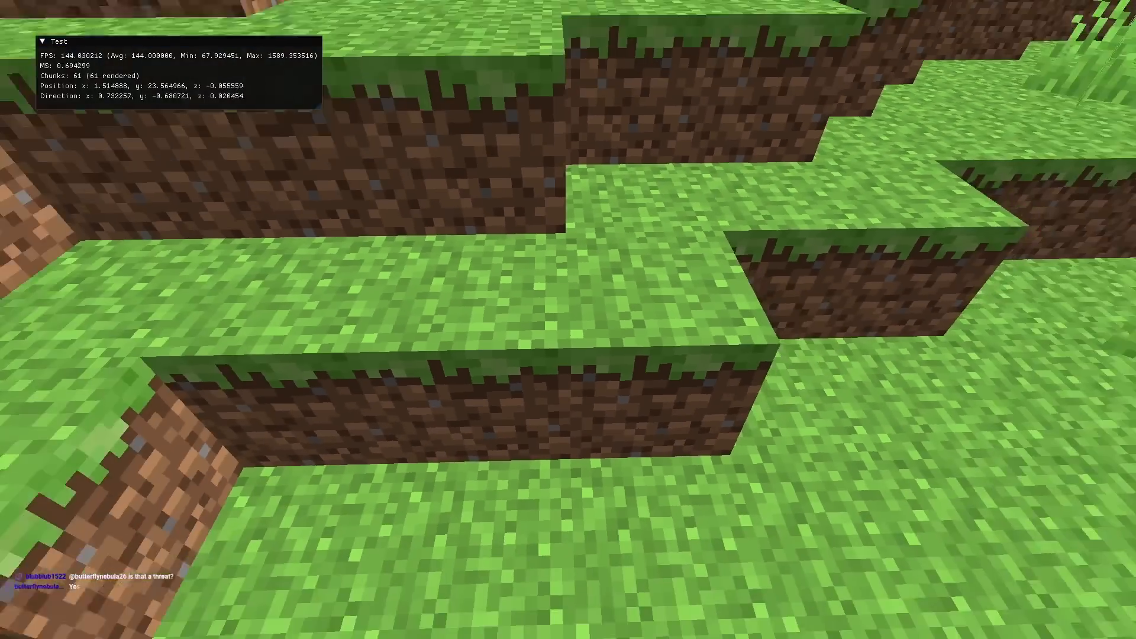
# Close the running game and check the Error List before fixing resultPos in Physics.cpp.
pyautogui.press('alt+tab')
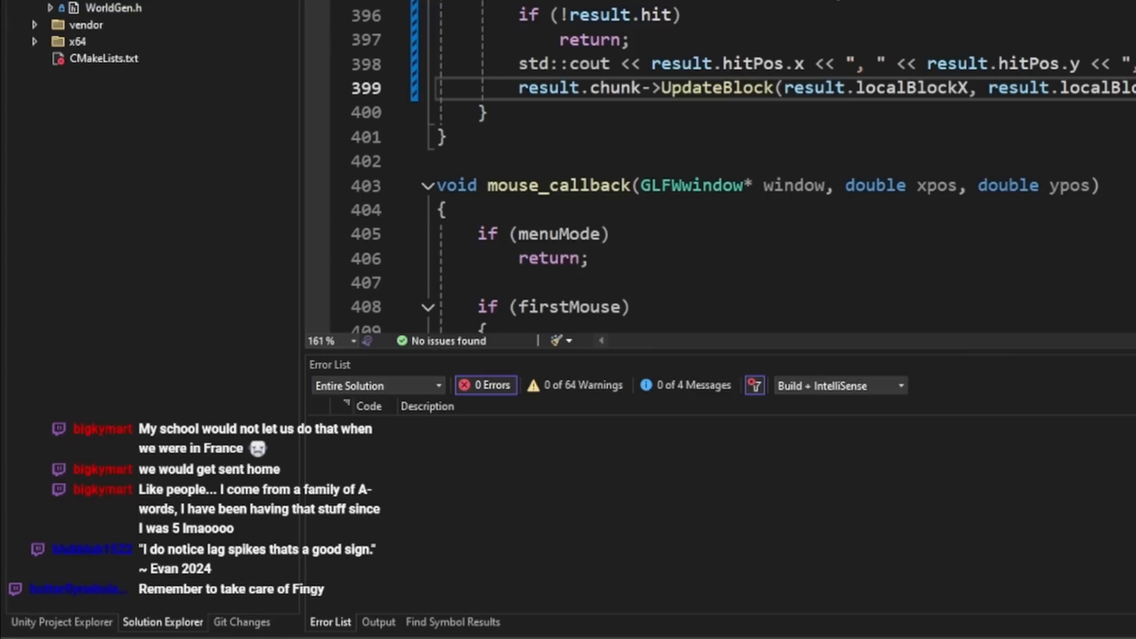
pyautogui.click(216, 35)
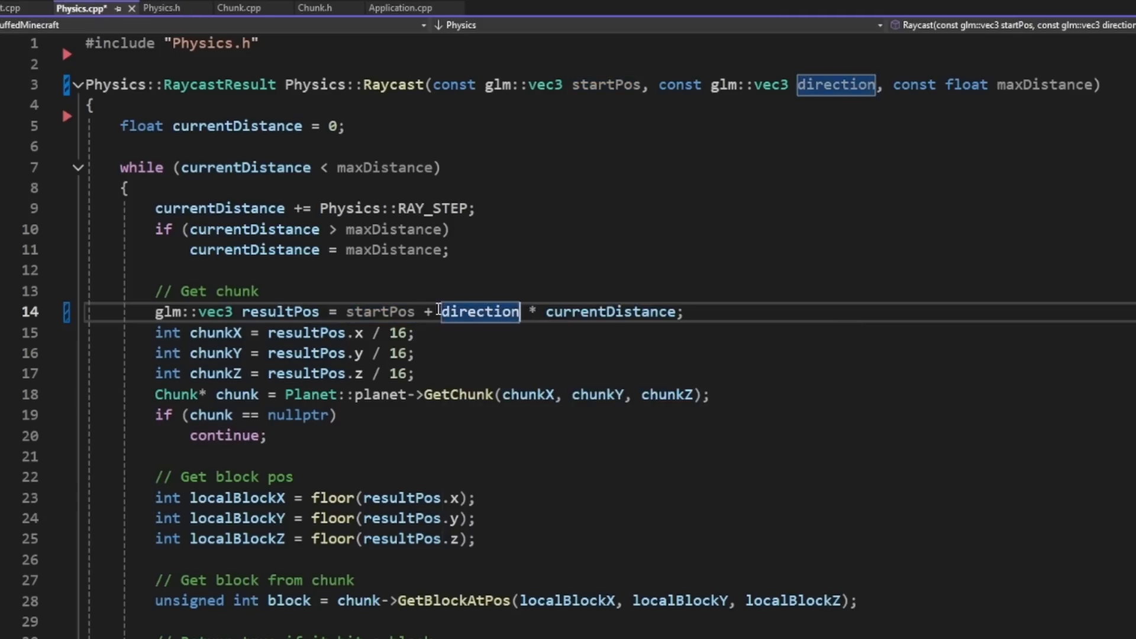
# Add mainVertices.clear() at the top of GenerateChunkMesh in Chunk.cpp and start the game.
pyautogui.click(233, 9)
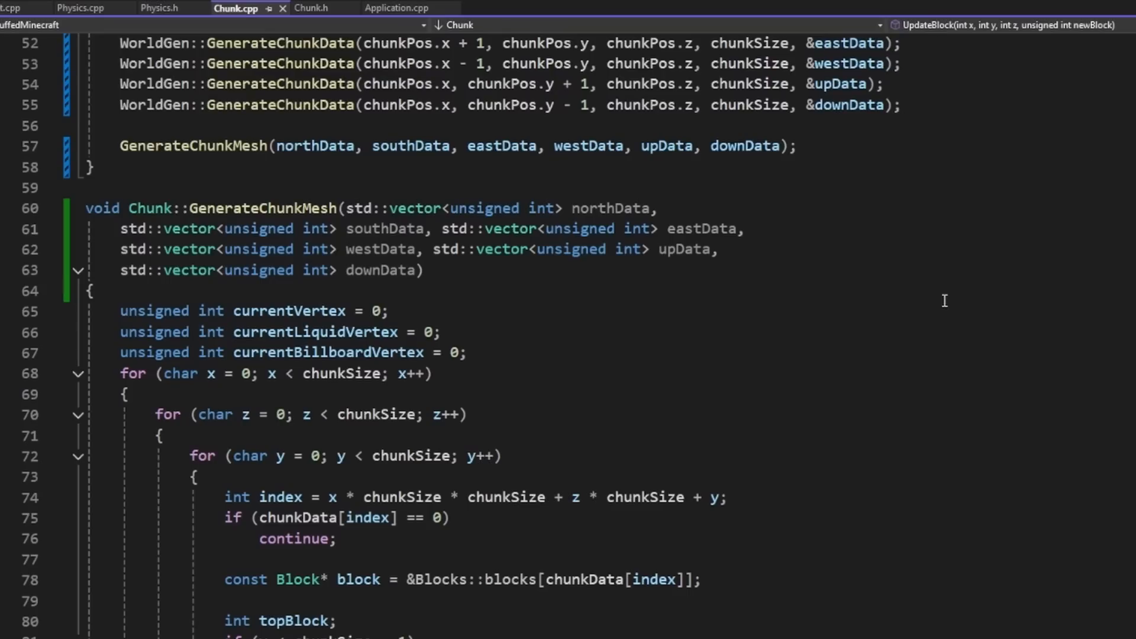
pyautogui.write('mainVertices.clear(;')
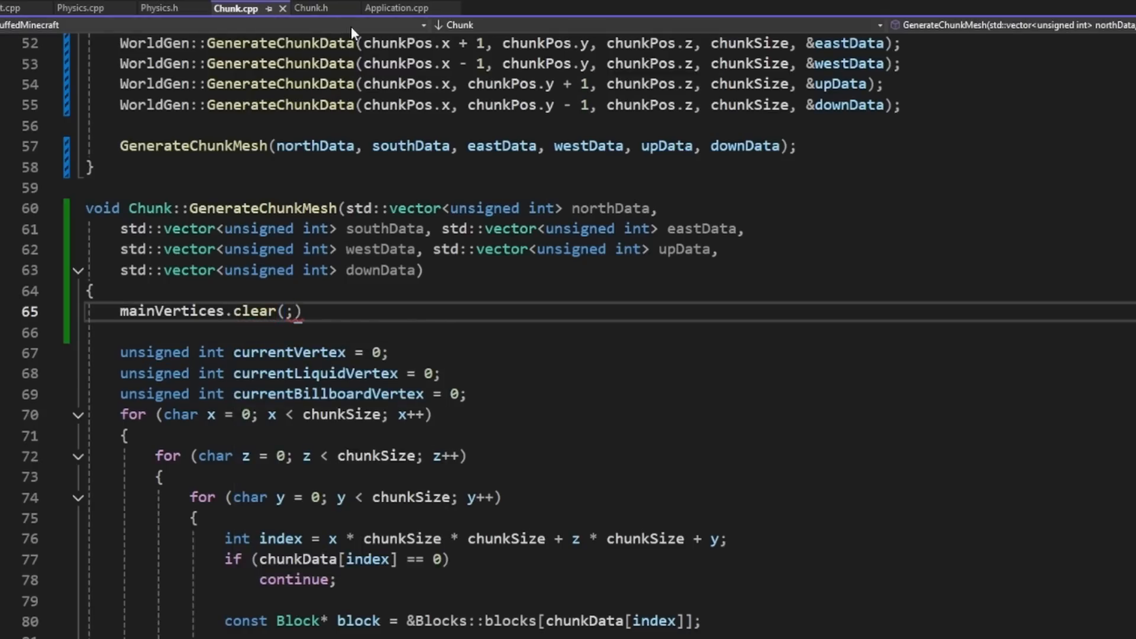
pyautogui.click(313, 8)
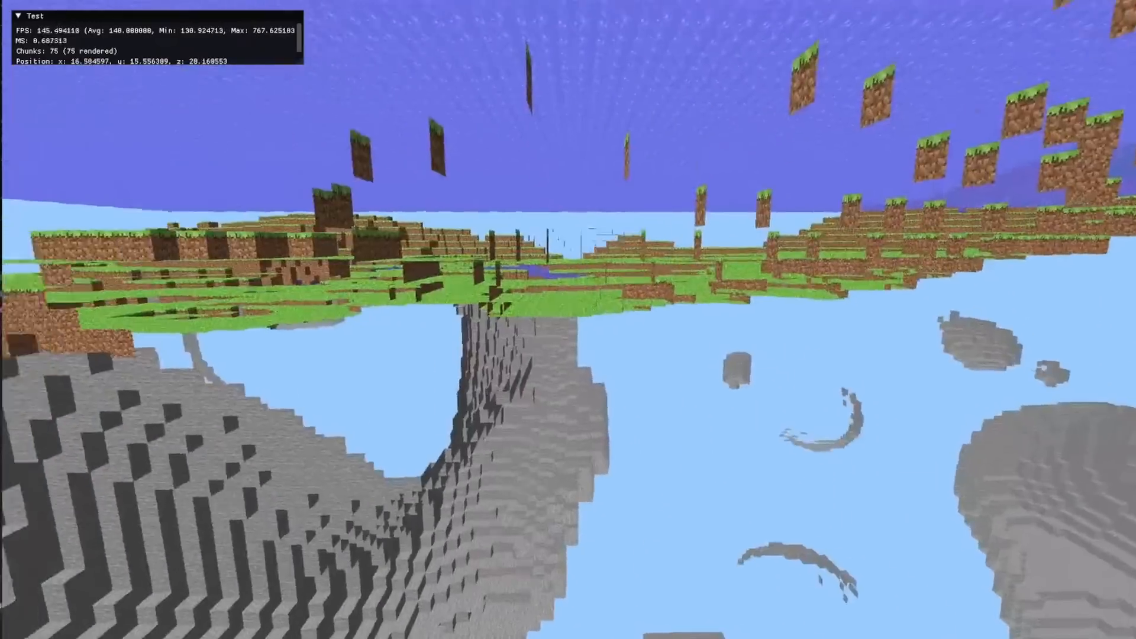
pyautogui.moveTo(568, 320)
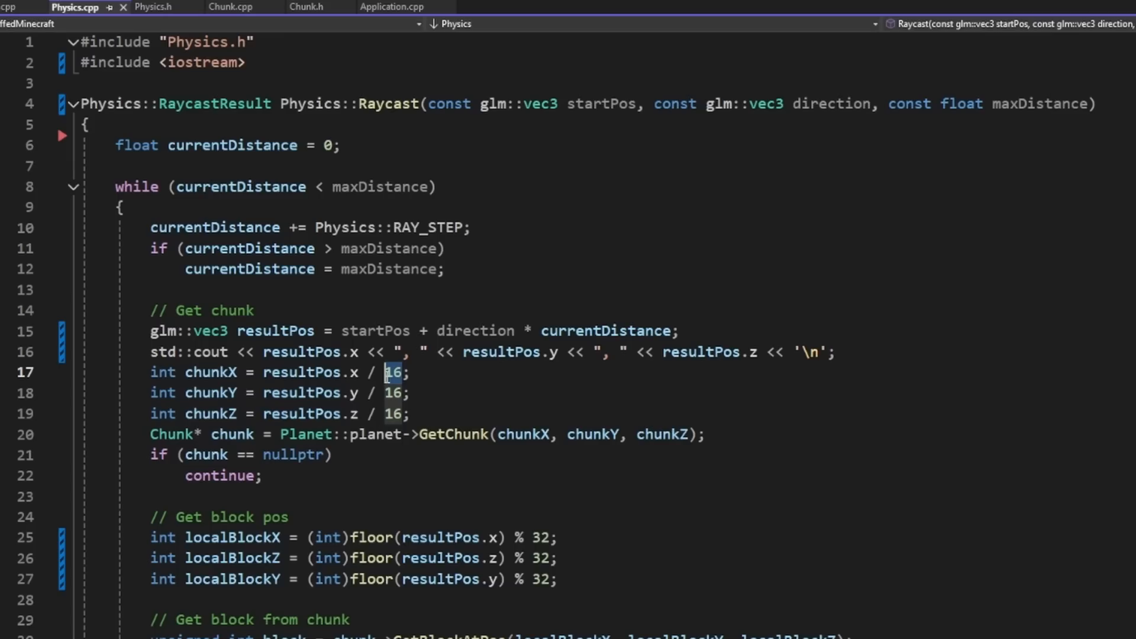
# Wrap the raycast's local block coordinates modulo 32 in Physics.cpp.
pyautogui.write('32')
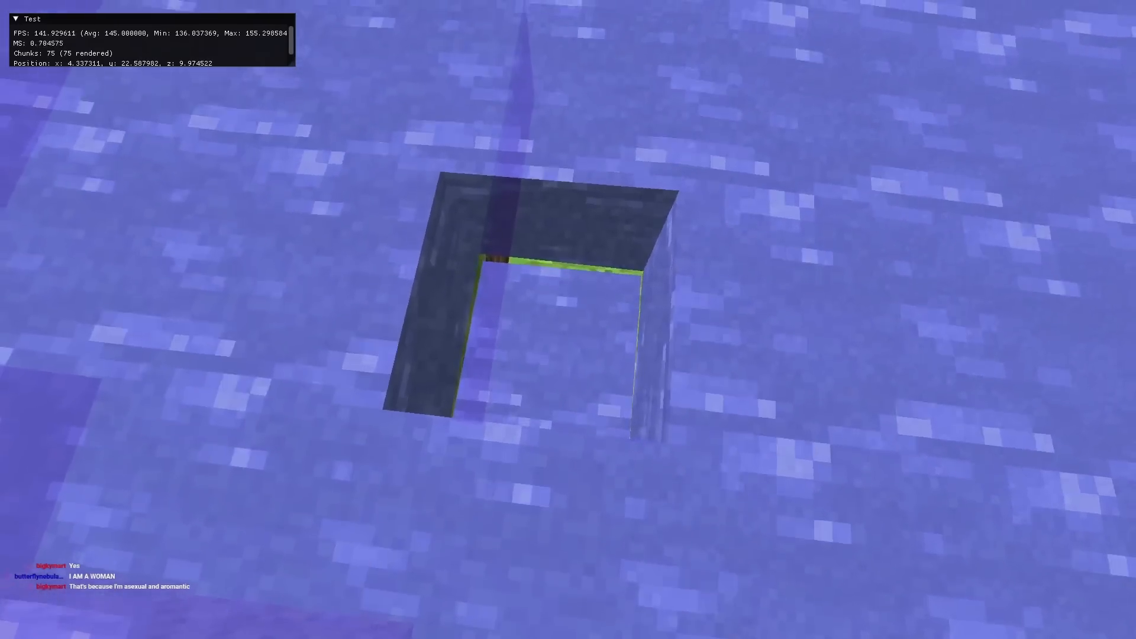
pyautogui.moveTo(569, 320)
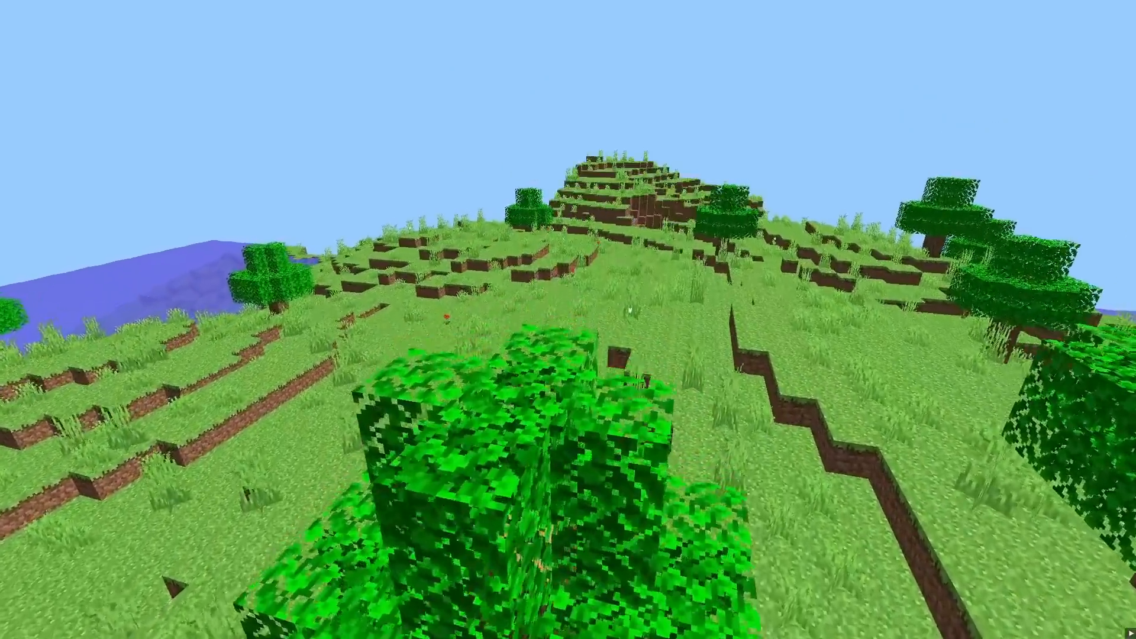
pyautogui.moveTo(568, 320)
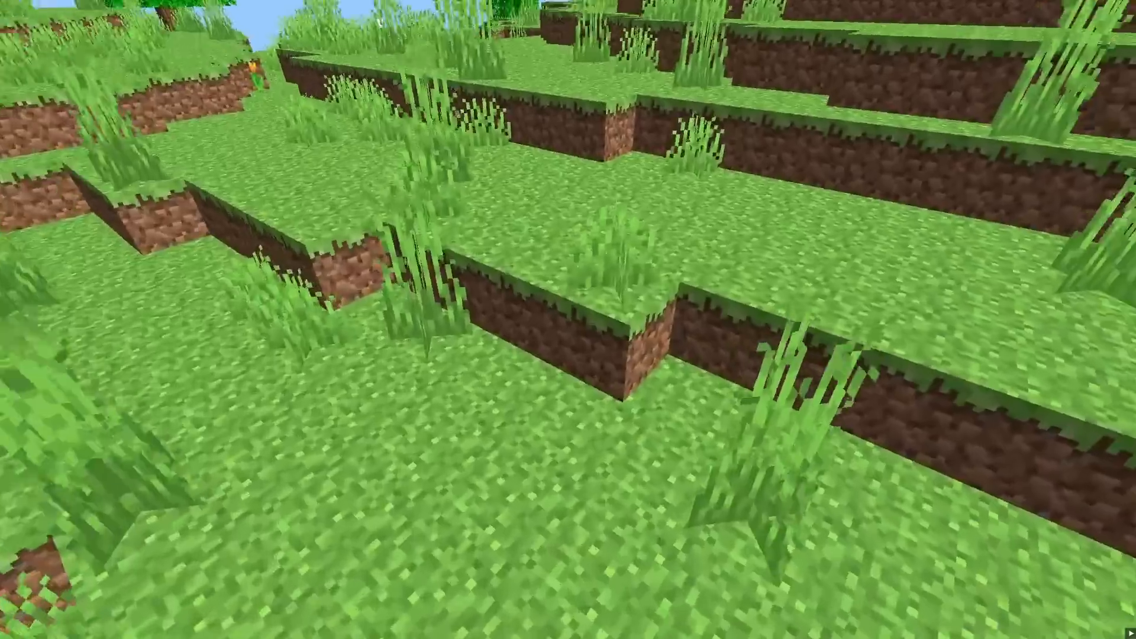
pyautogui.moveTo(569, 320)
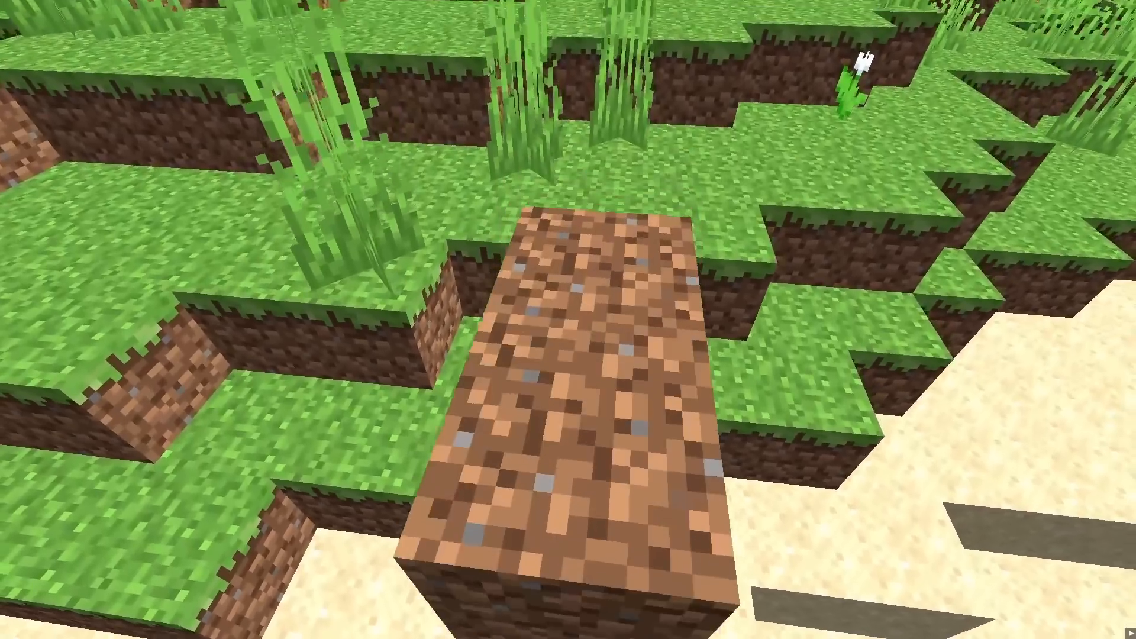
pyautogui.moveTo(568, 320)
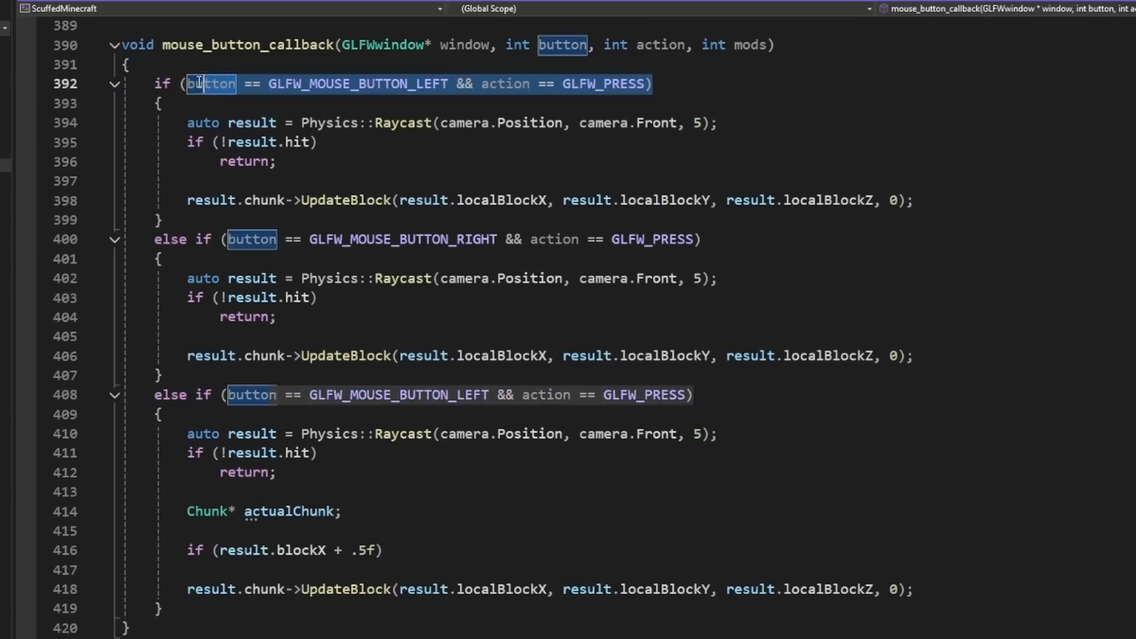
# Delete the extra else-if branch in mouse_button_callback, leaving left and right click handling.
pyautogui.click(290, 511)
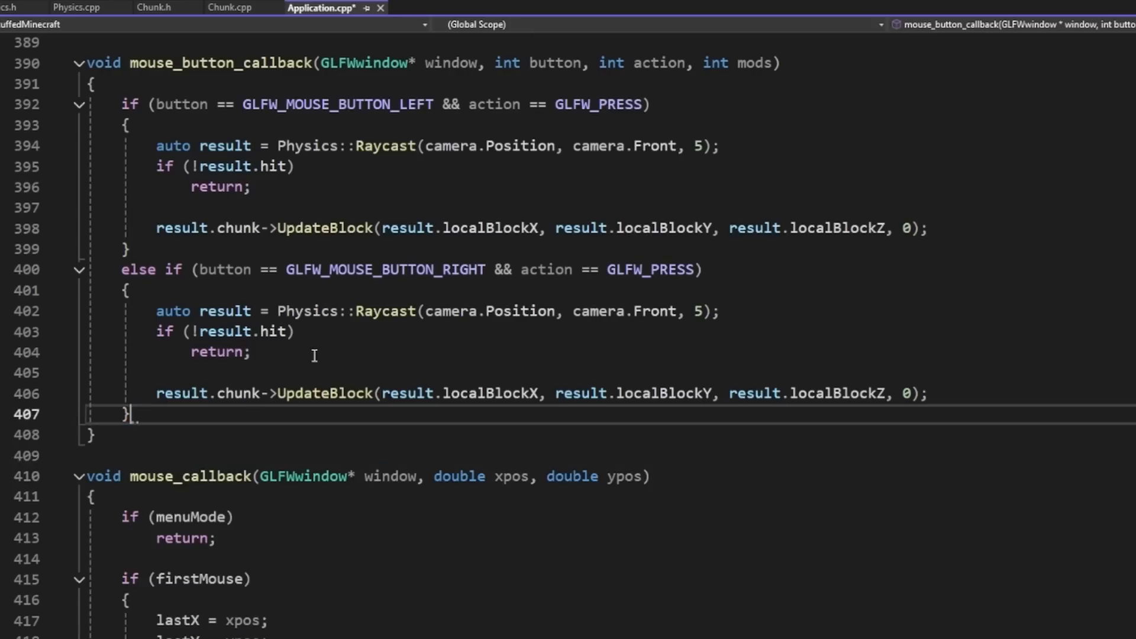
pyautogui.scroll(3)
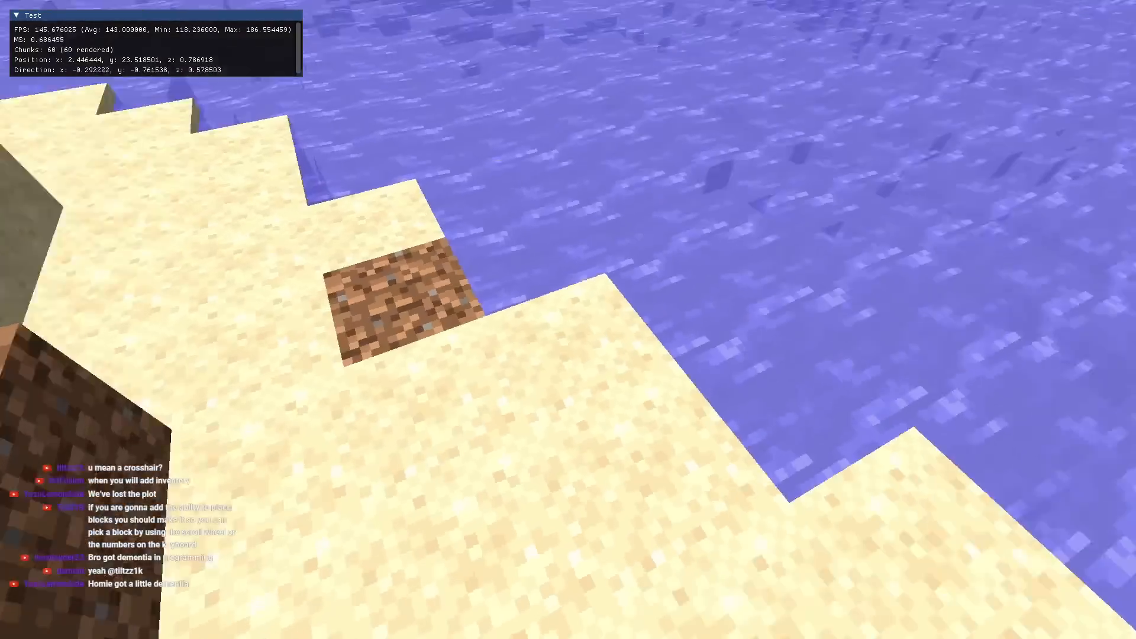
pyautogui.moveTo(568, 319)
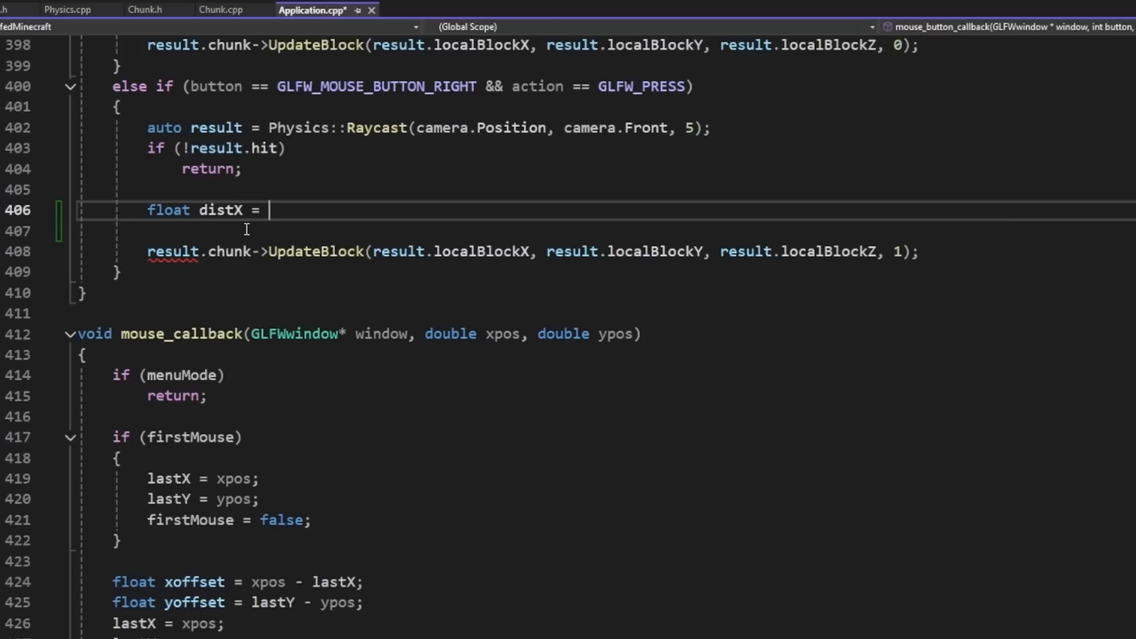
# Compute distX as (result.blockX + .5f) - result.hitPos.x and add an if (abs(distX) > abs(distY)) check.
pyautogui.write('(result.blockX + .5f) - result.hitPos.x;')
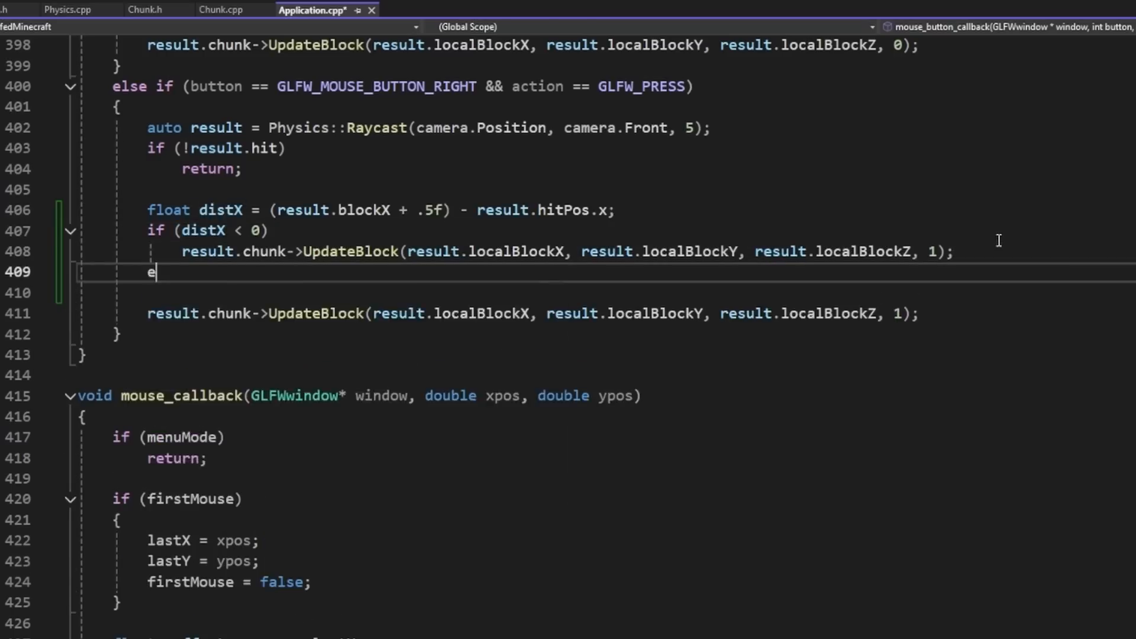
pyautogui.write('lse')
pyautogui.write('if (d')
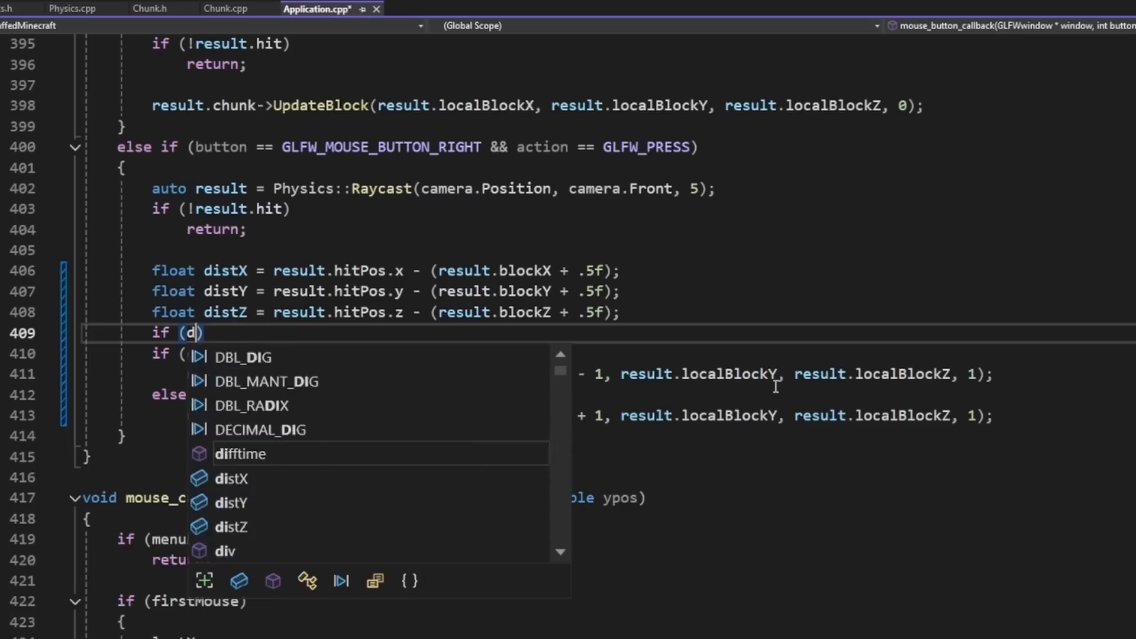
pyautogui.write('abs(distX)')
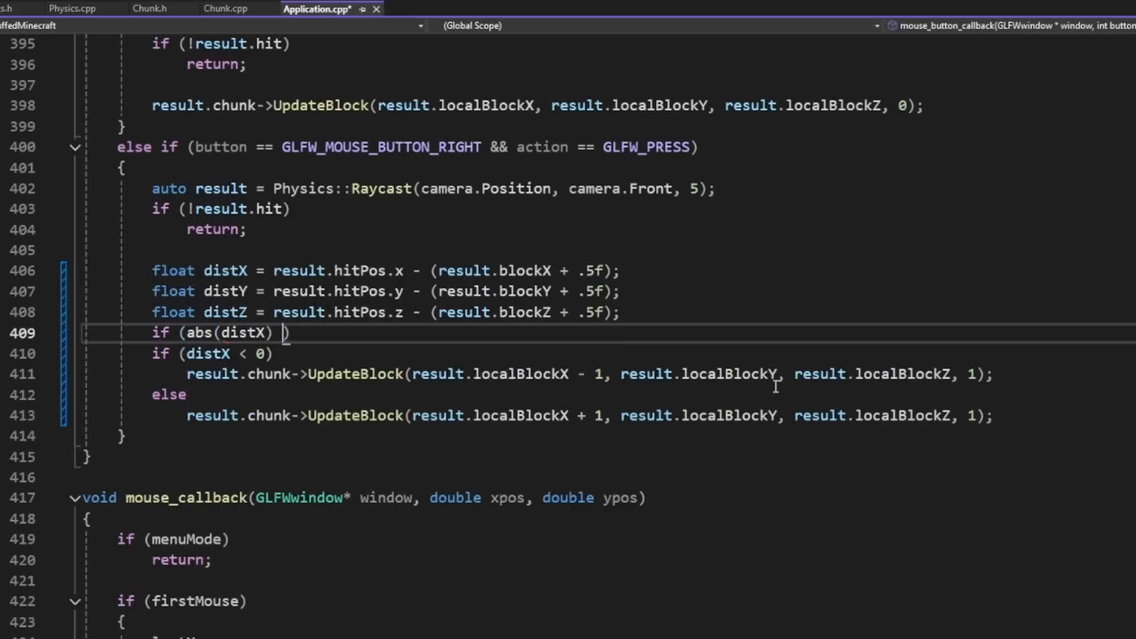
pyautogui.write('> abs()')
pyautogui.write('else')
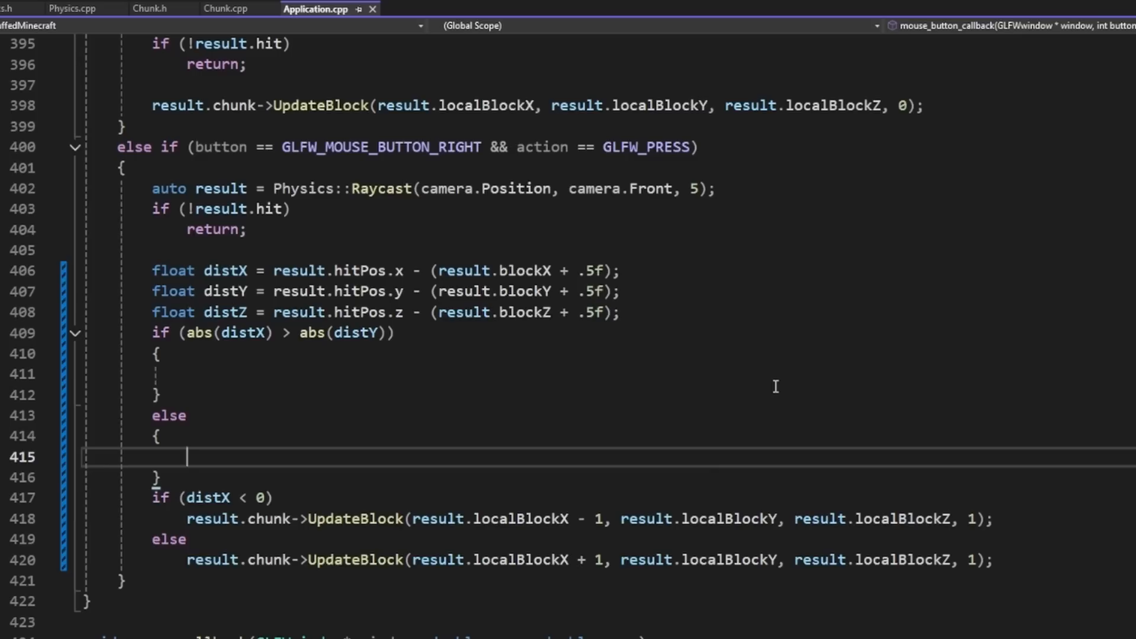
# Inside the first branch add a nested if (abs(distX) > abs(distZ)) check.
pyautogui.click(272, 374)
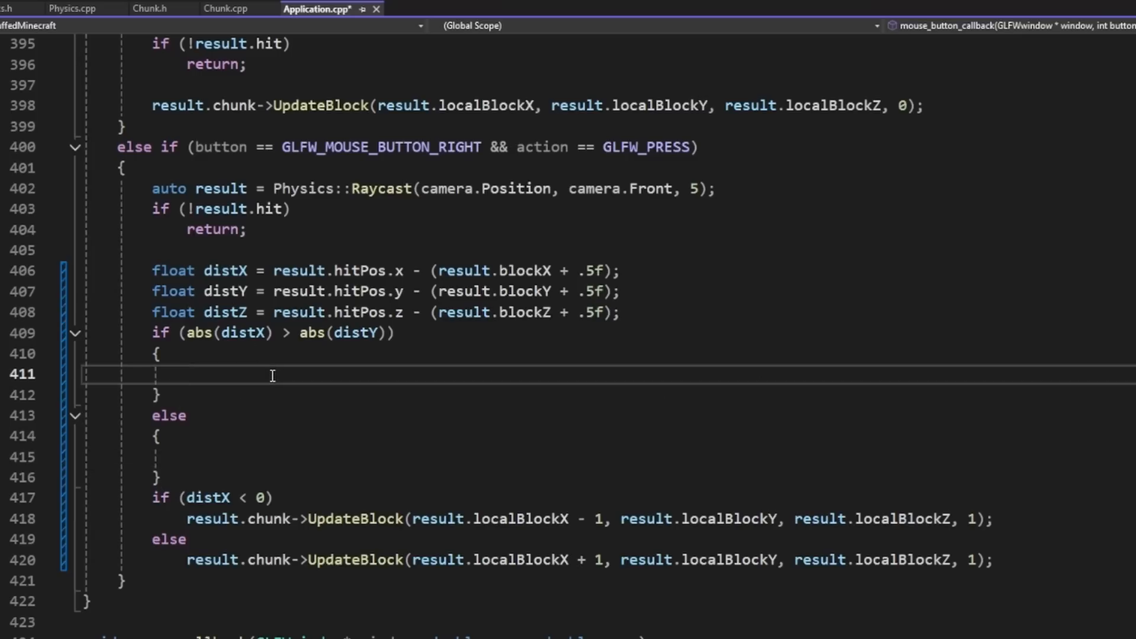
pyautogui.write('if (abs(')
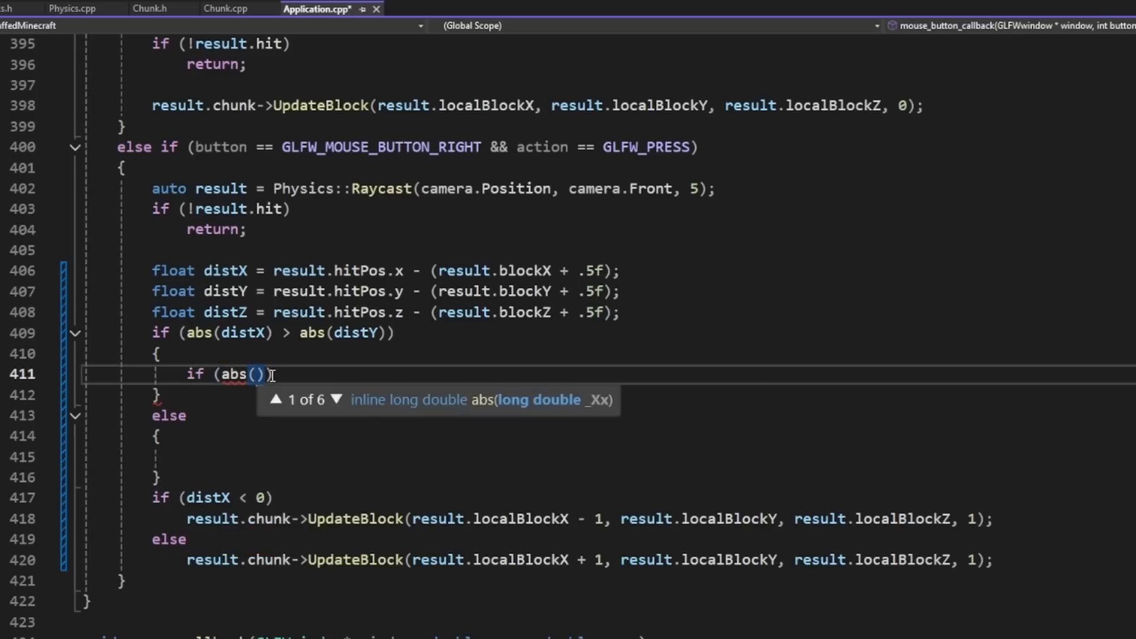
pyautogui.write('distX')
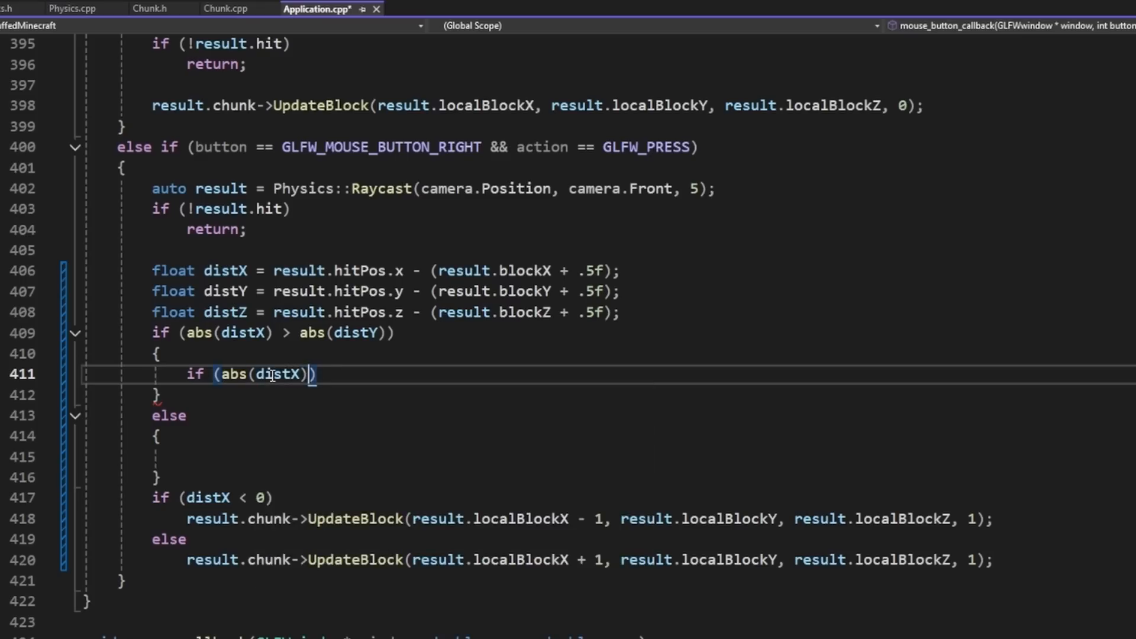
pyautogui.write('> abs(distZ')
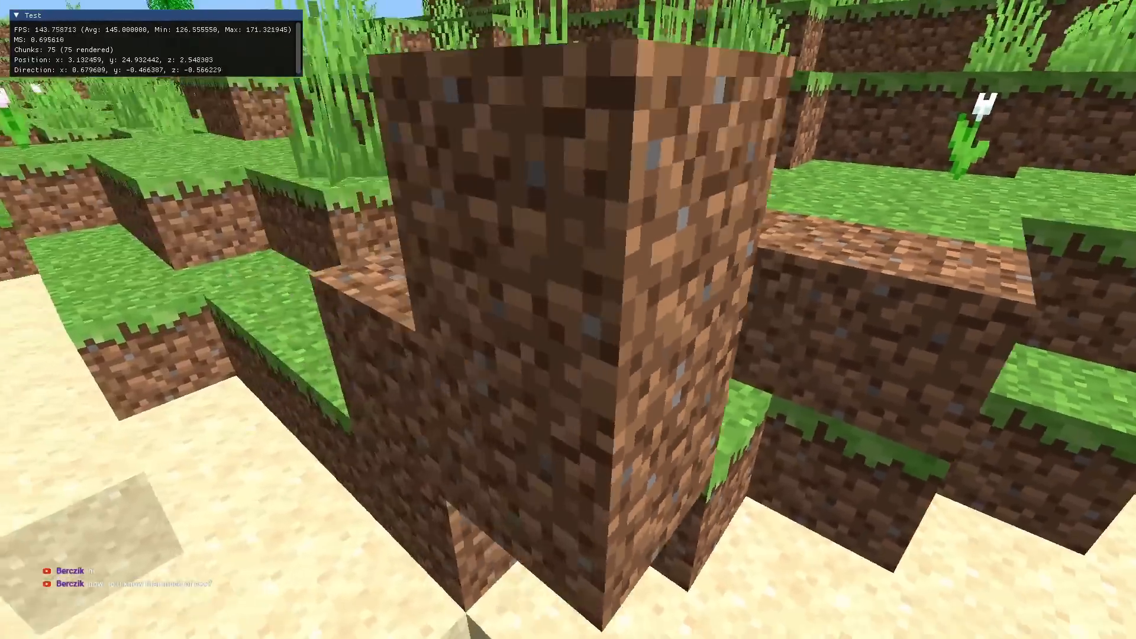
pyautogui.moveTo(569, 320)
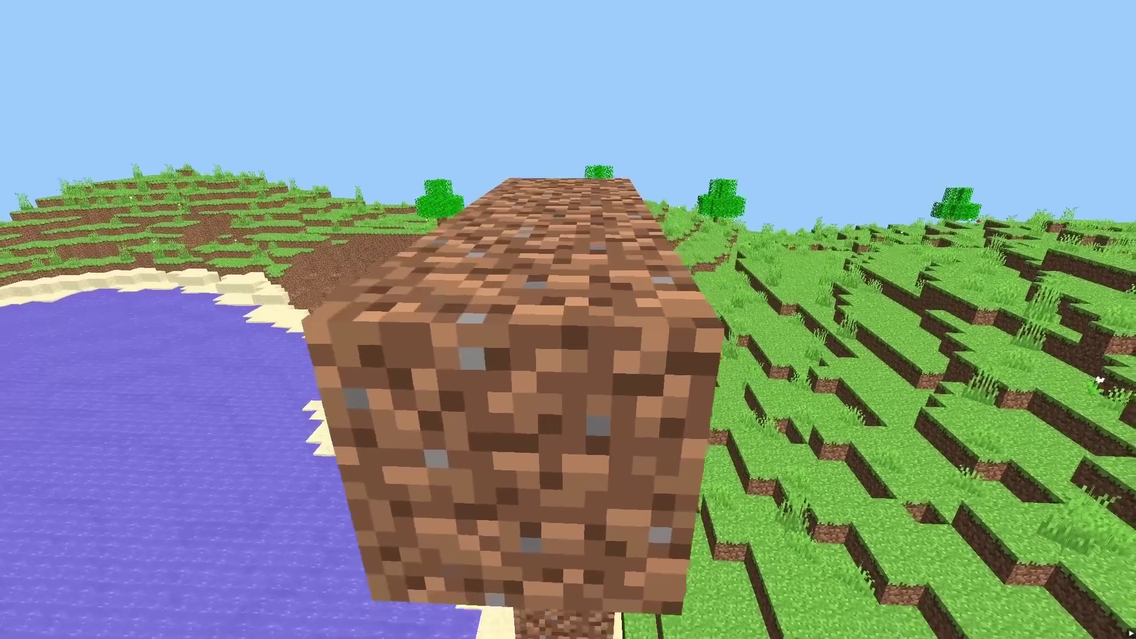
pyautogui.moveTo(568, 319)
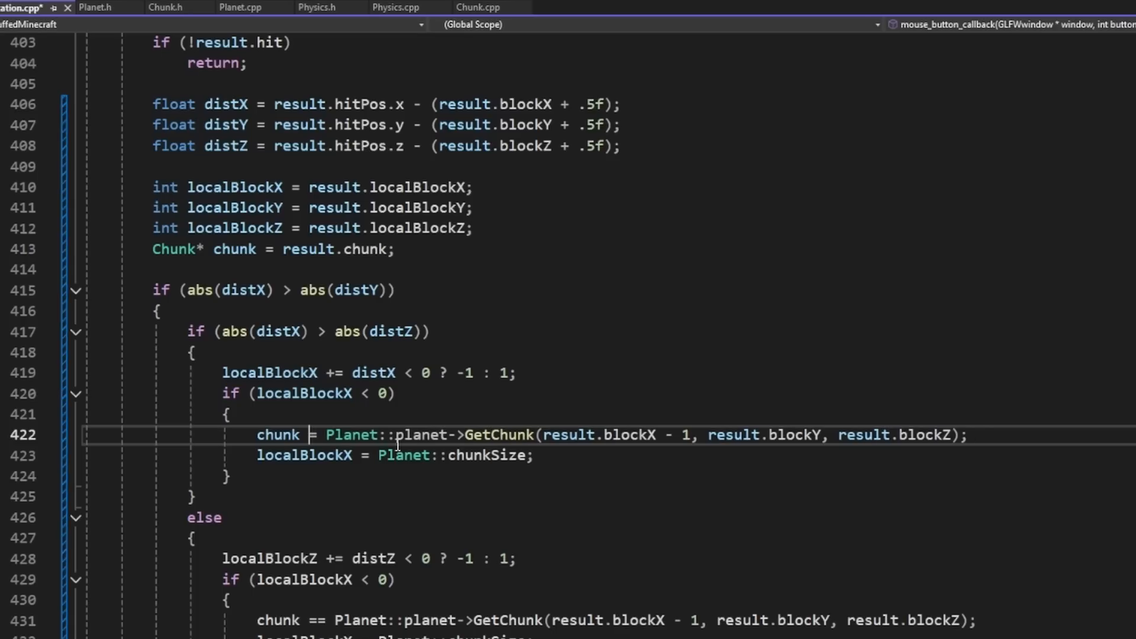
# Add else if (localBlockX >= Planet::chunkSize) to wrap placement into the next chunk.
pyautogui.write('else if (localBlockX >')
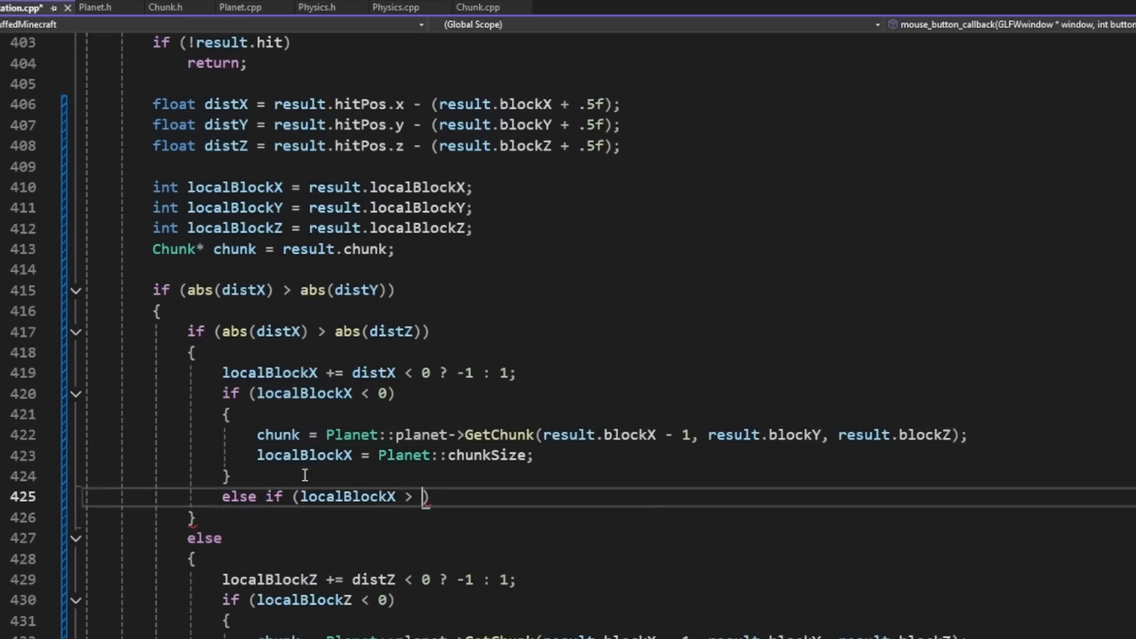
pyautogui.write('= Planet::chunkSize')
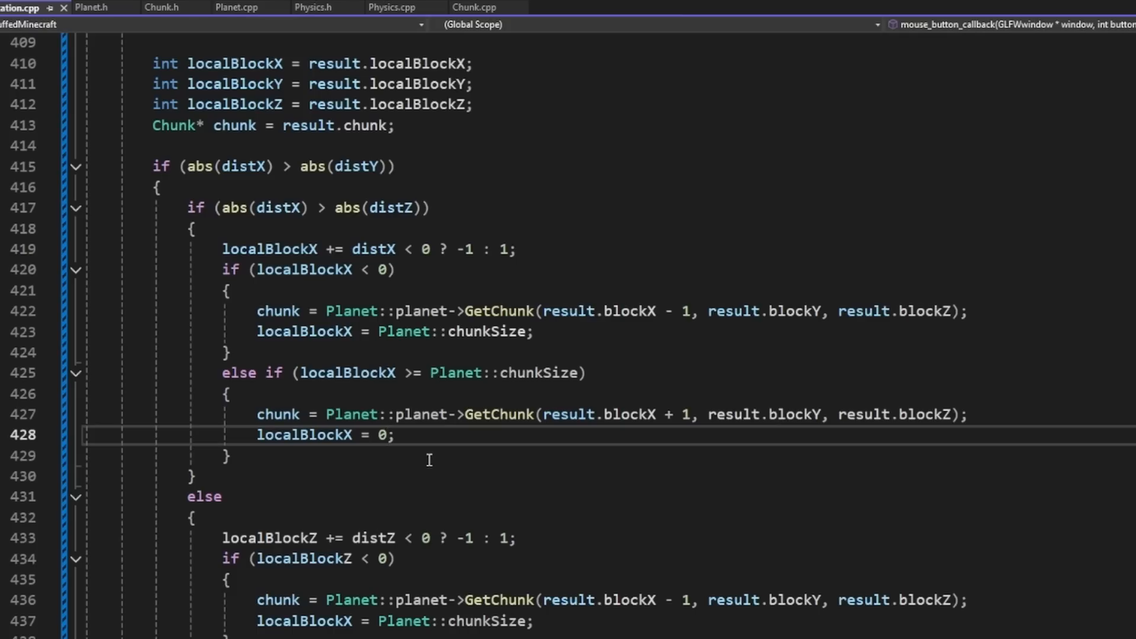
pyautogui.scroll(-3)
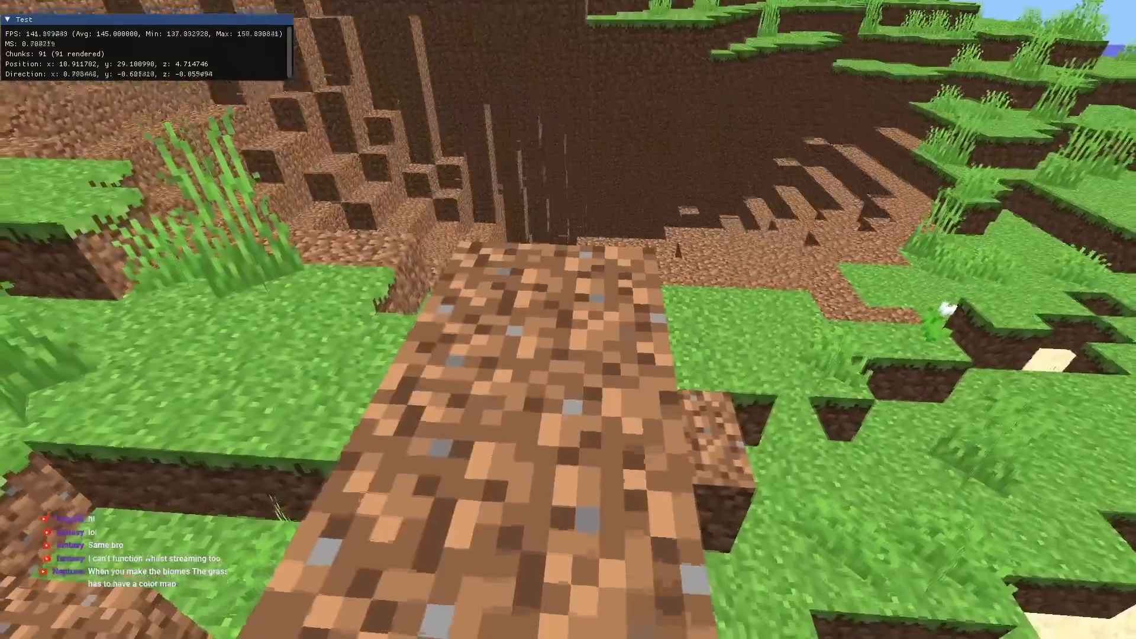
pyautogui.moveTo(568, 320)
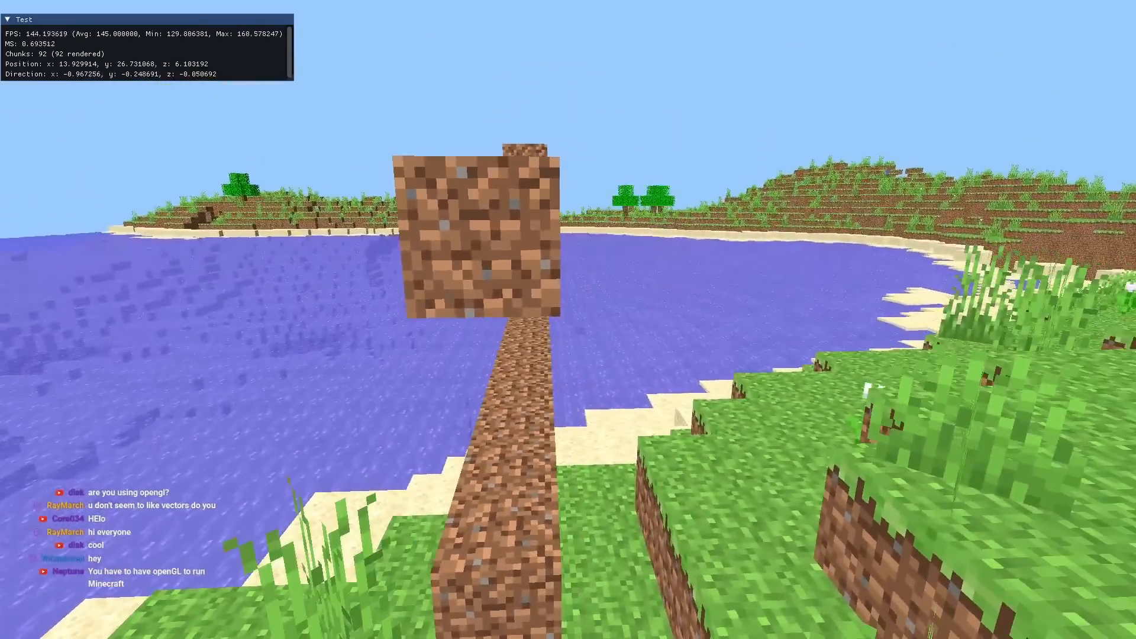
pyautogui.moveTo(568, 320)
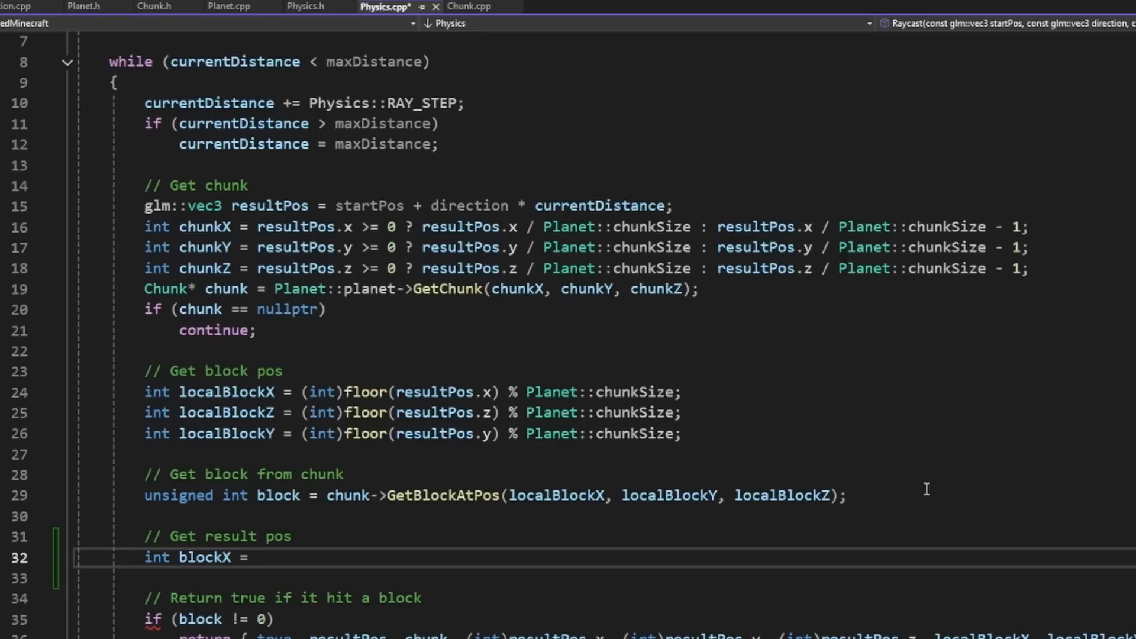
# Start int blockX = resultPos.x >= 0 ? resultPos.x … under // Get result pos in Raycast.
pyautogui.write('resultPos.x')
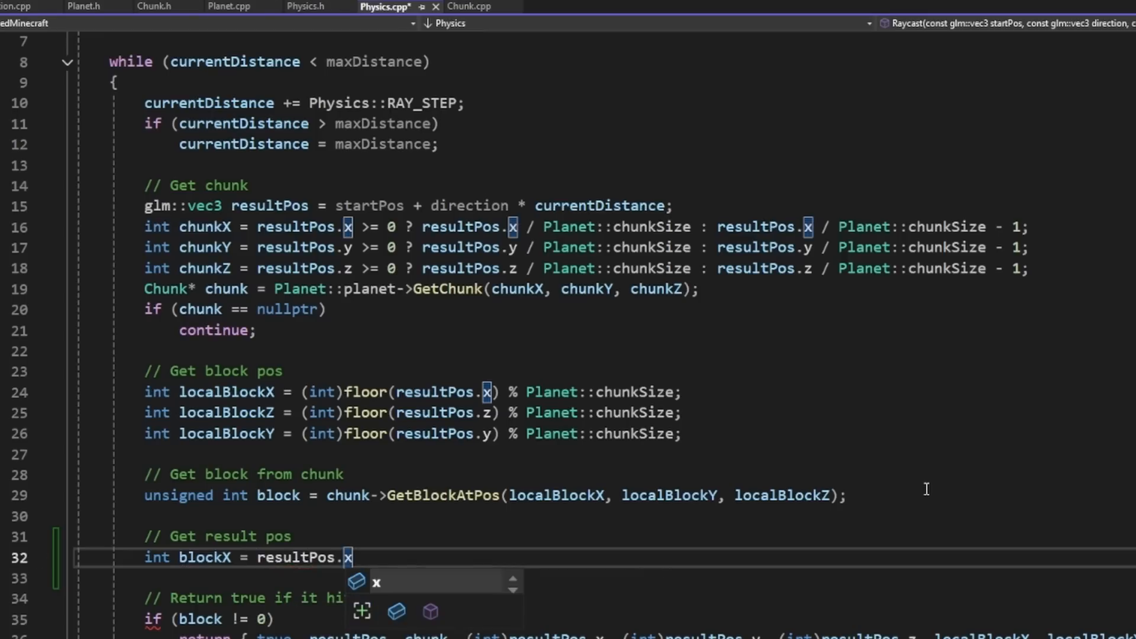
pyautogui.write('>')
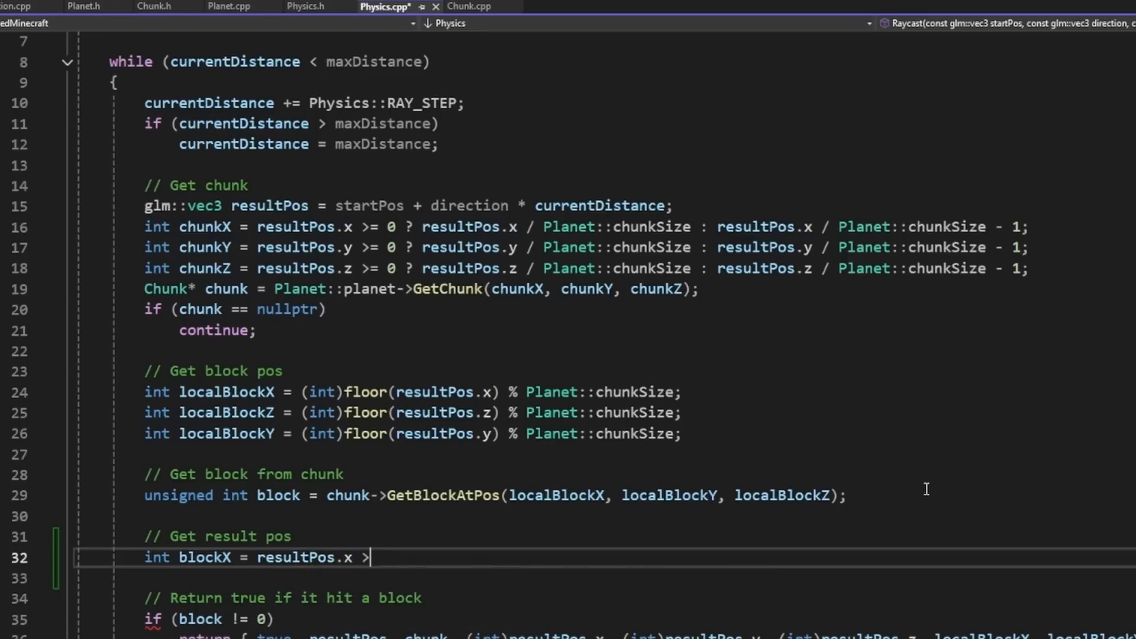
pyautogui.write('= 0 ? resultPos.x')
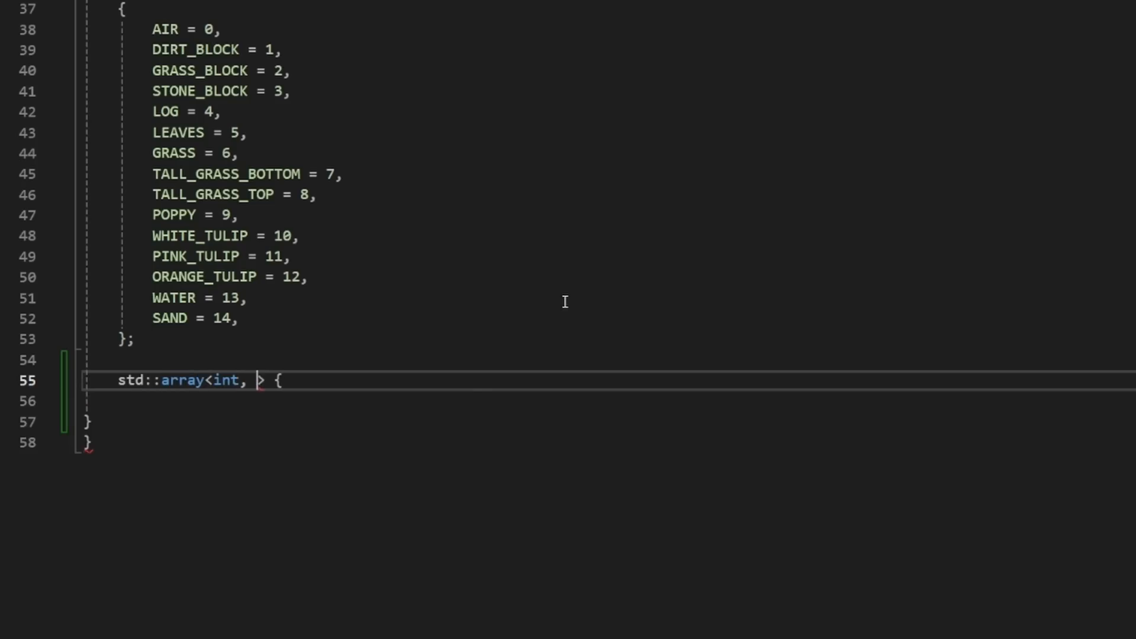
# Replace the draft blockNames array with name strings like Air, Dirt, Grass Block in each Block(...) entry.
pyautogui.write('15')
pyautogui.click(608, 401)
pyautogui.write('"Air",')
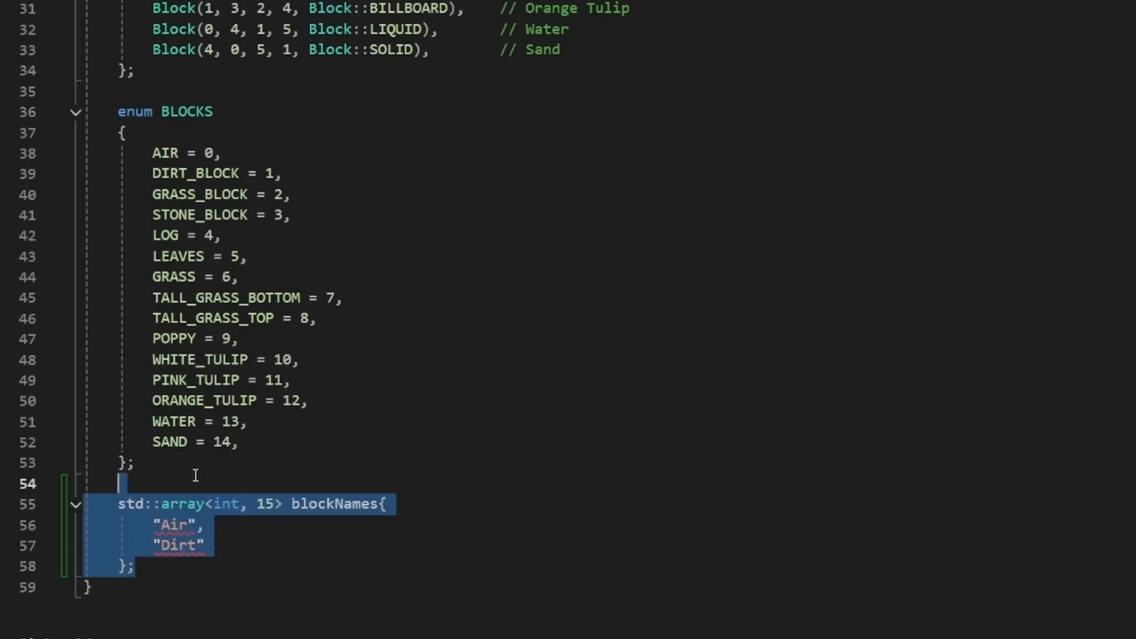
pyautogui.scroll(3)
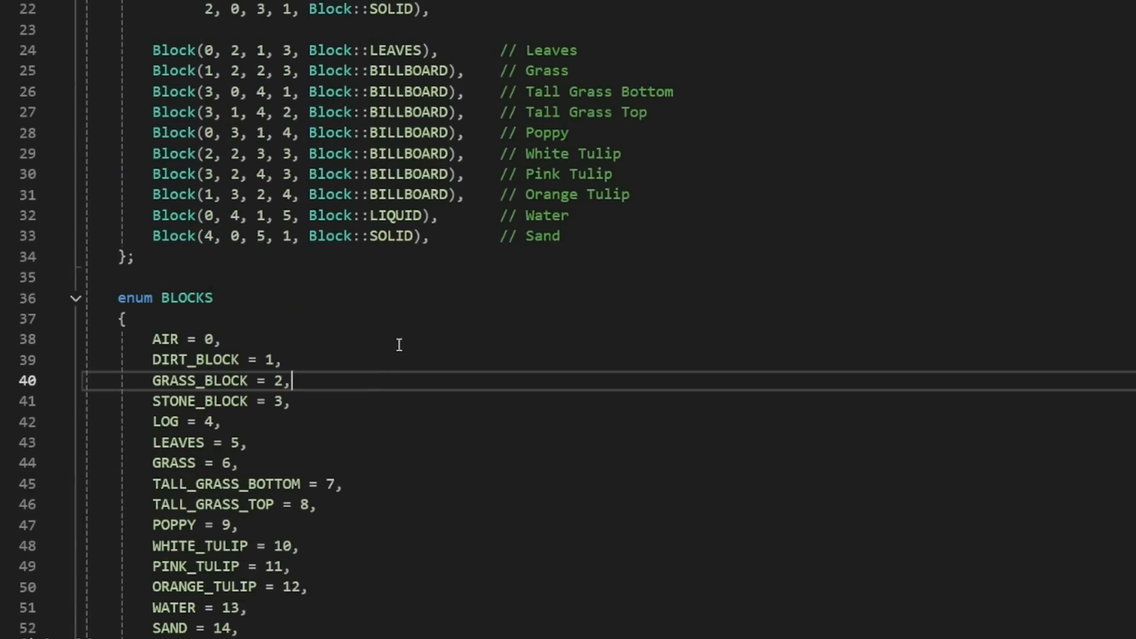
pyautogui.scroll(3)
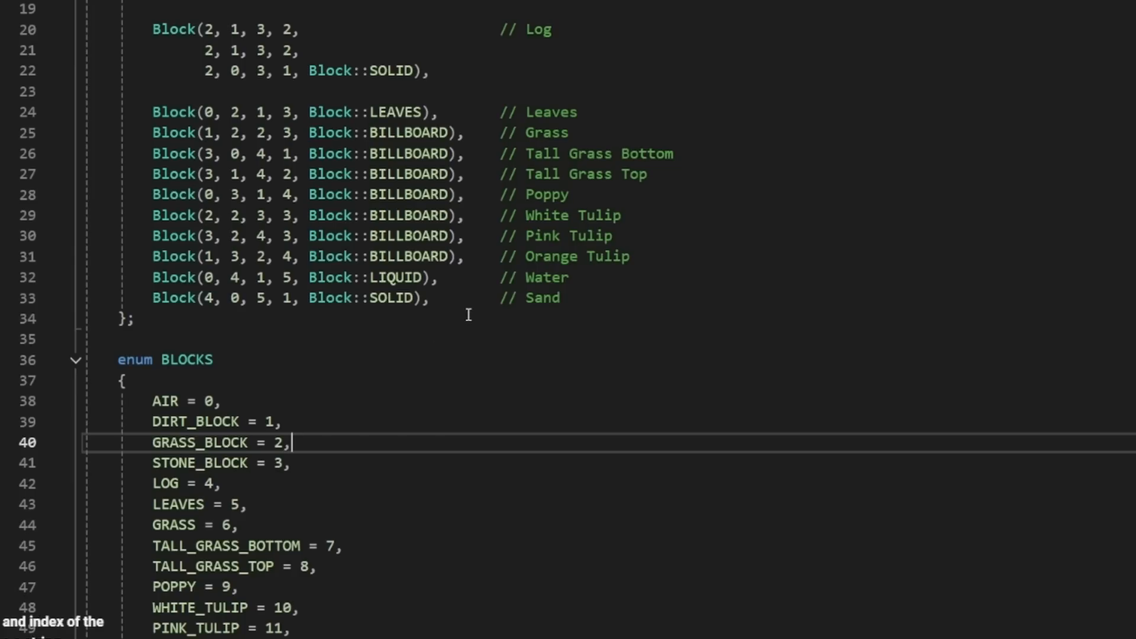
pyautogui.moveTo(408, 337)
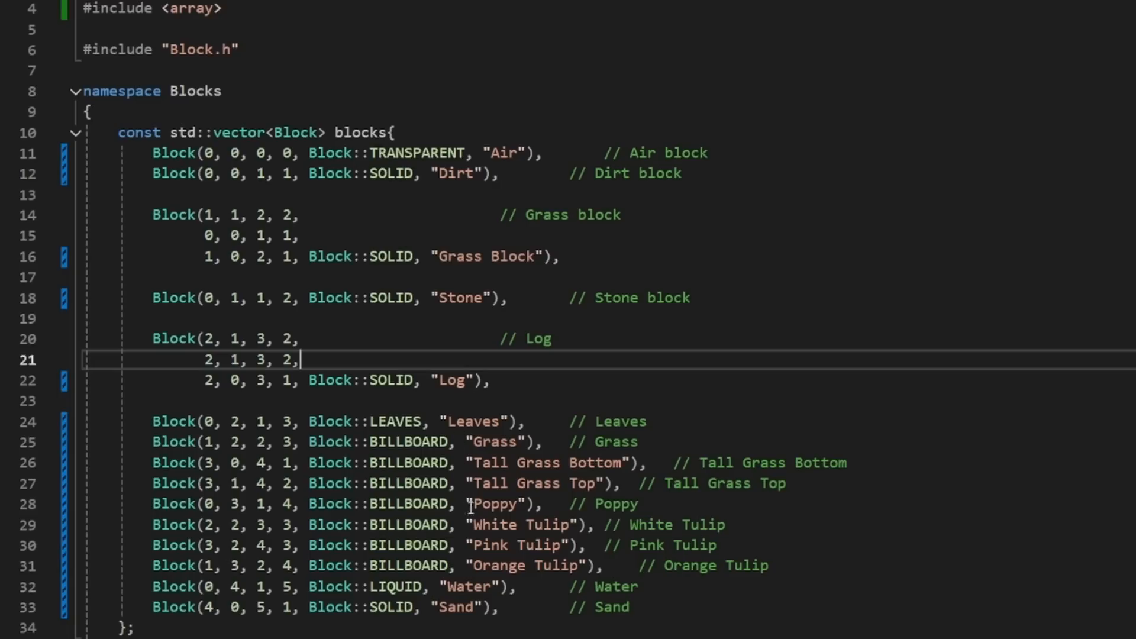
pyautogui.click(500, 339)
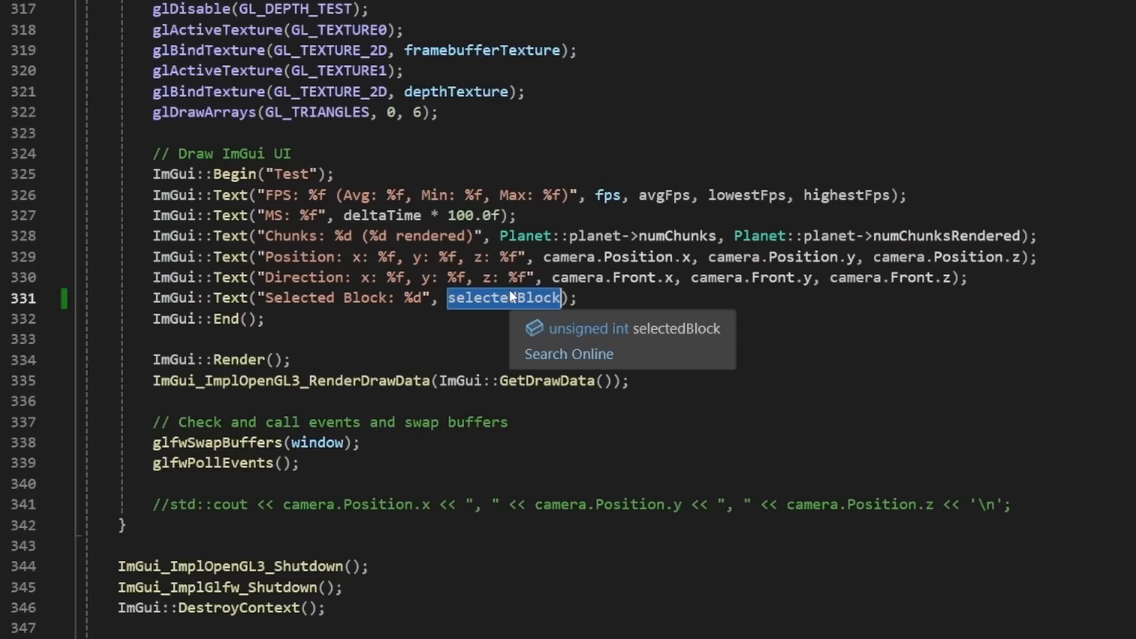
# Show Blocks::blocks[selectedBlock].name with a %s format on the Selected Block debug line.
pyautogui.write('Blocks::blocks[sele')
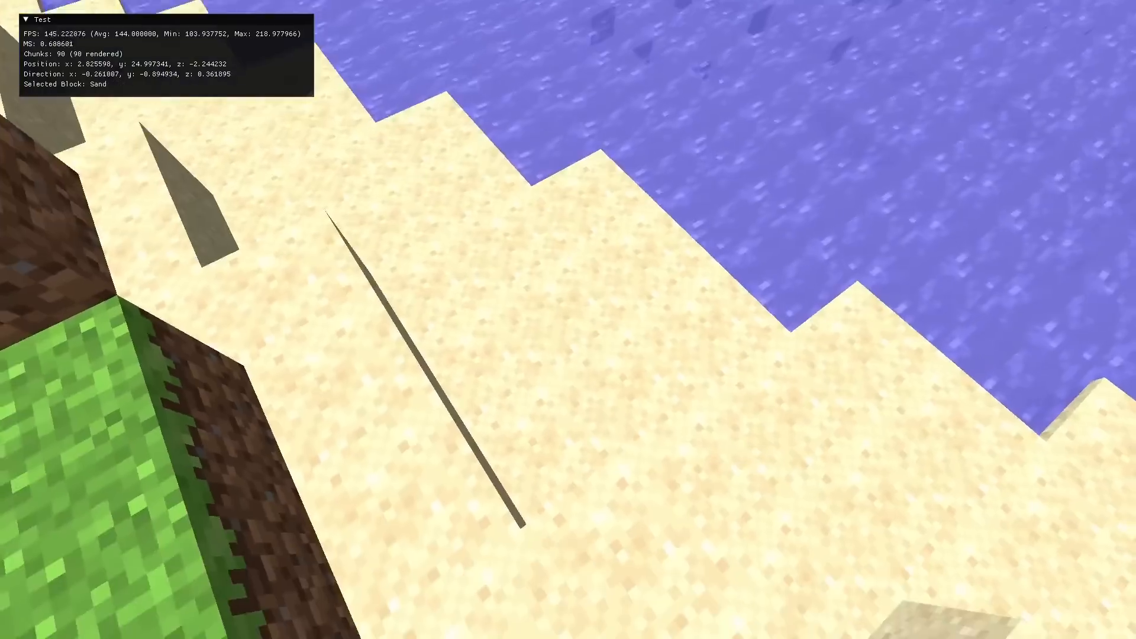
pyautogui.moveTo(568, 319)
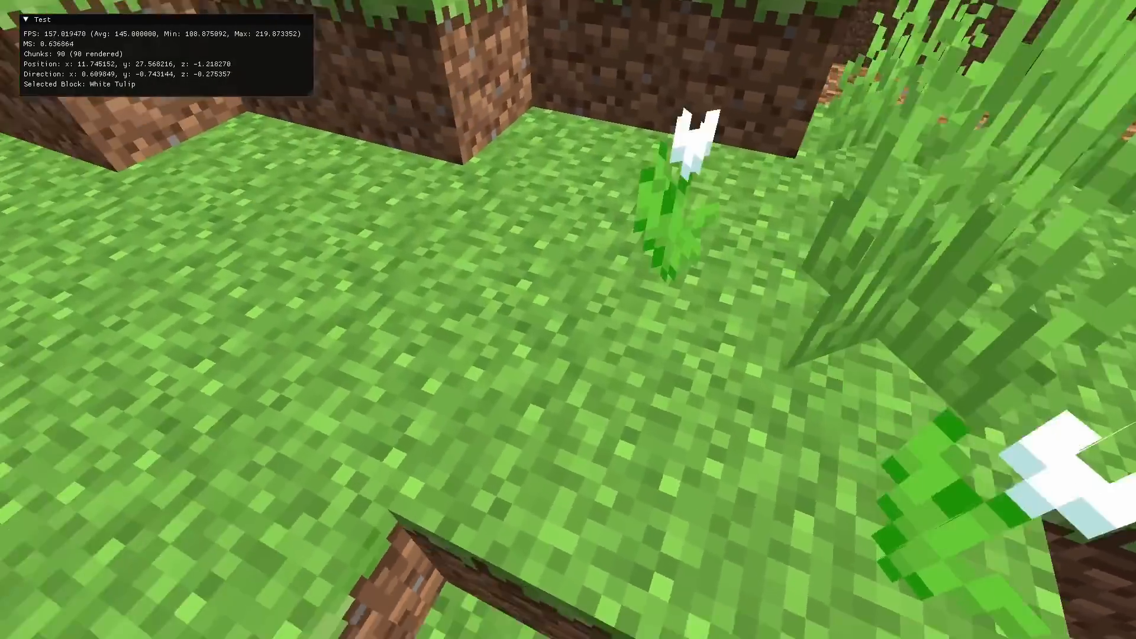
pyautogui.moveTo(569, 320)
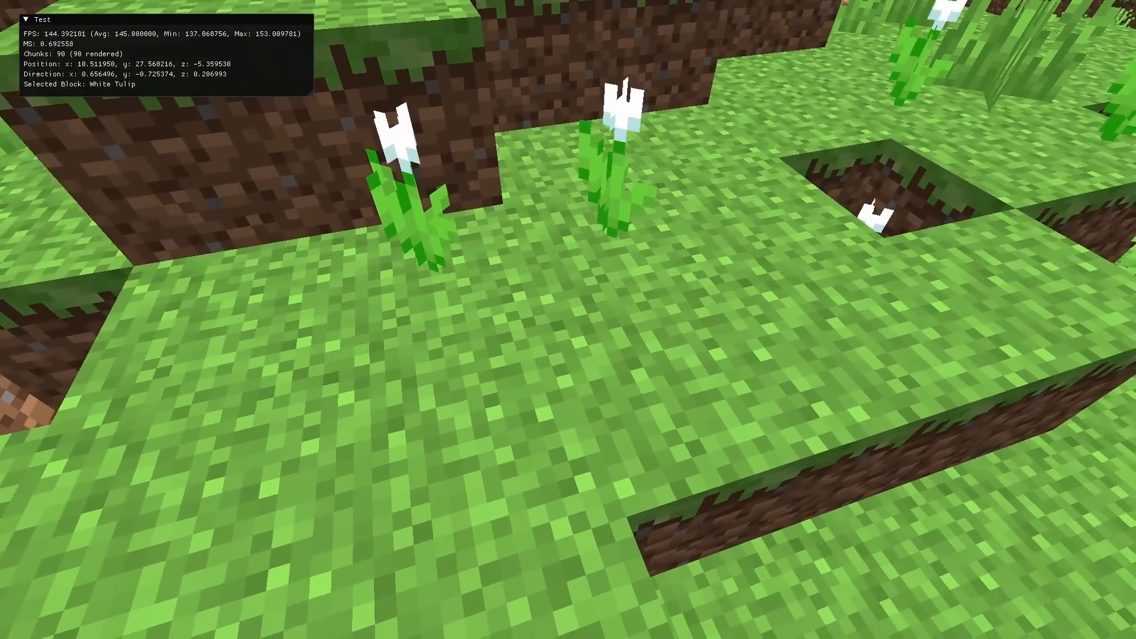
pyautogui.moveTo(568, 319)
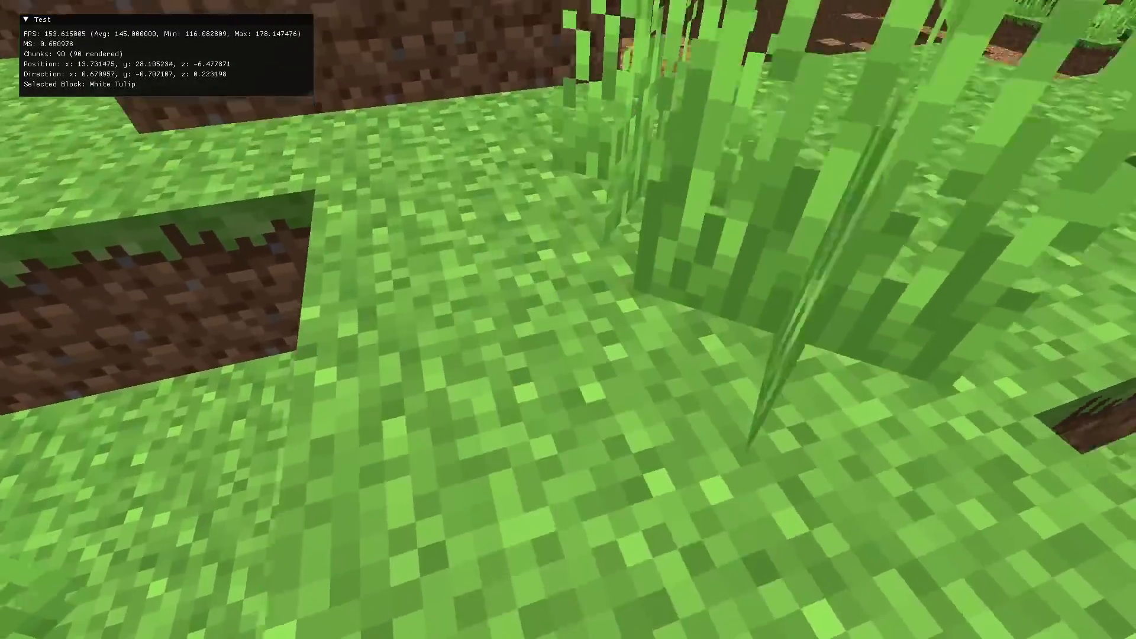
pyautogui.moveTo(568, 319)
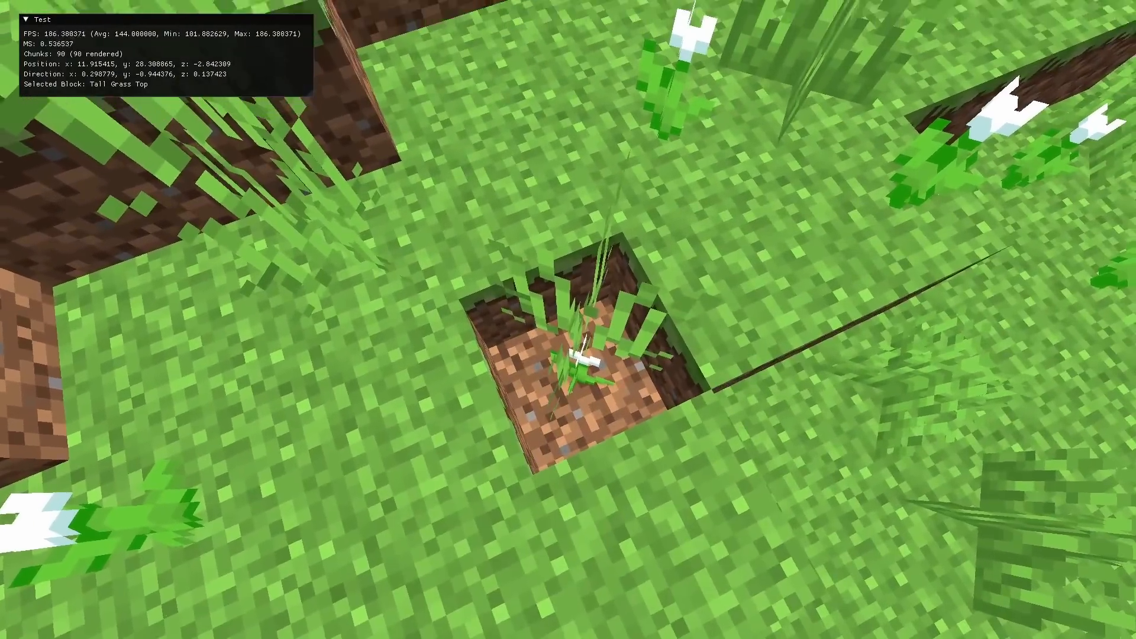
pyautogui.moveTo(568, 319)
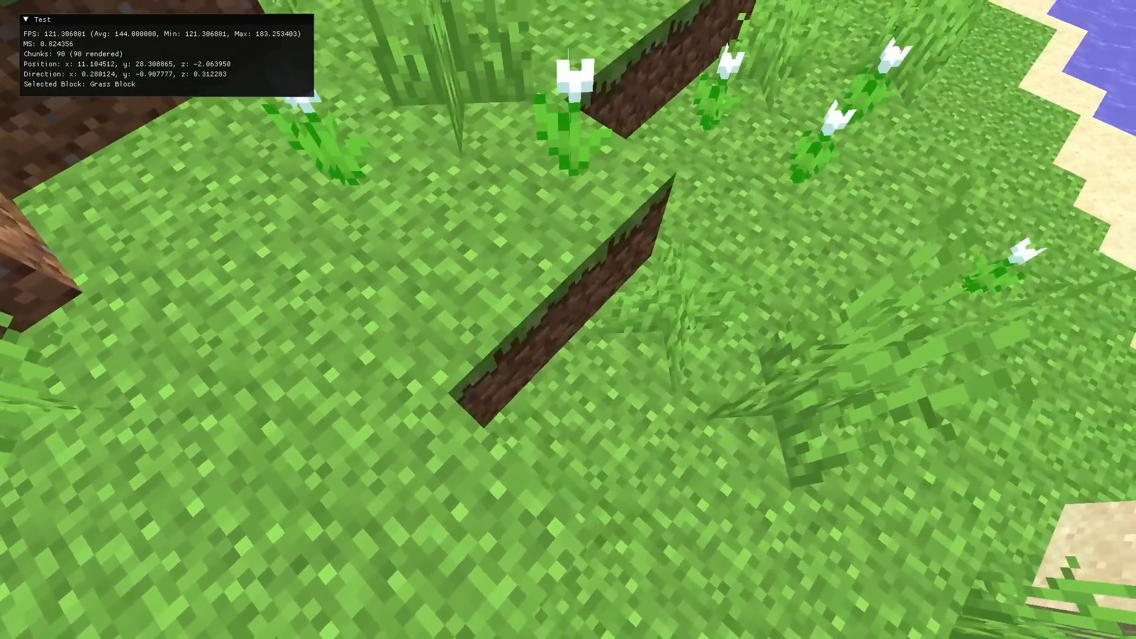
# Add glPolygonMode(GL_FRONT_AND_BACK, GL_LINE); to the main loop so faces render as wireframe lines.
pyautogui.press('alt+tab')
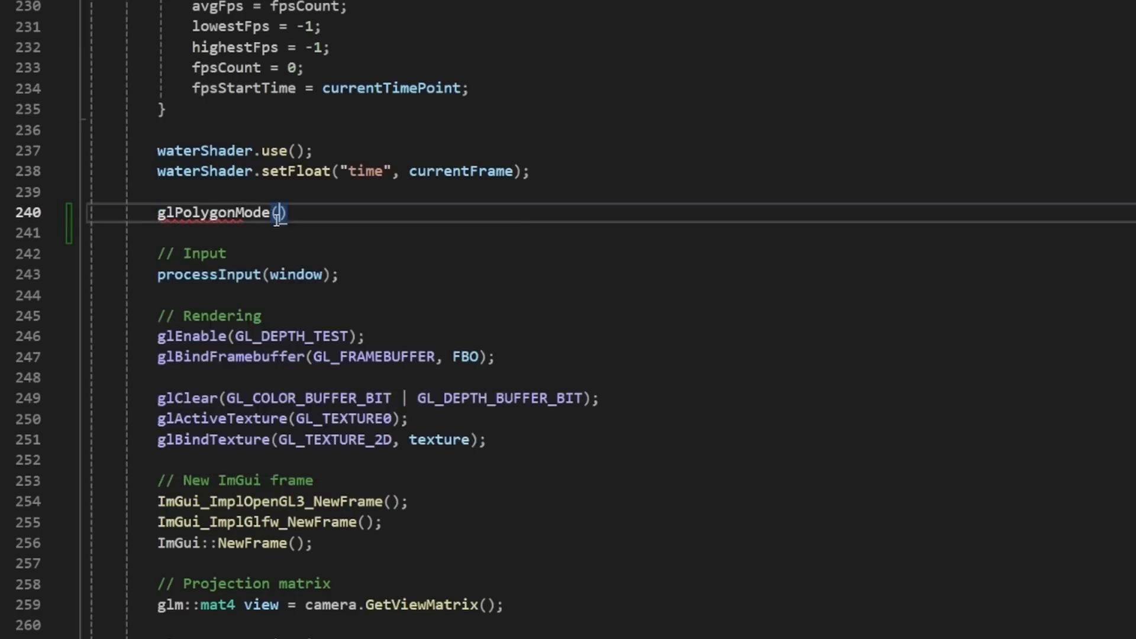
pyautogui.write('GL_FRONT_AND_')
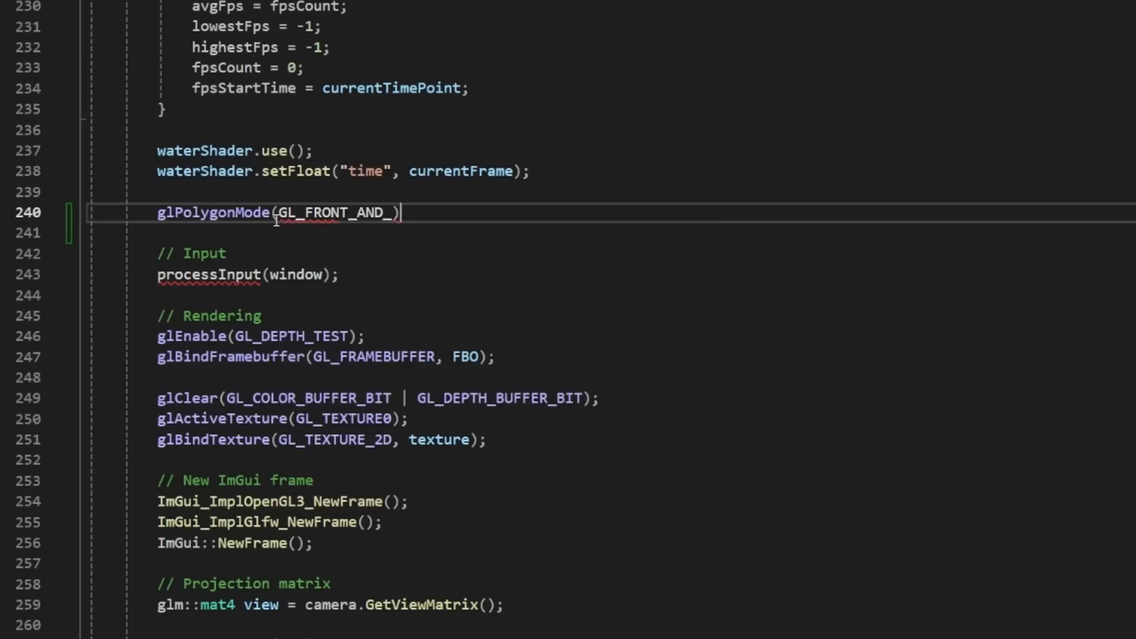
pyautogui.write('BACK, GL_LINE);')
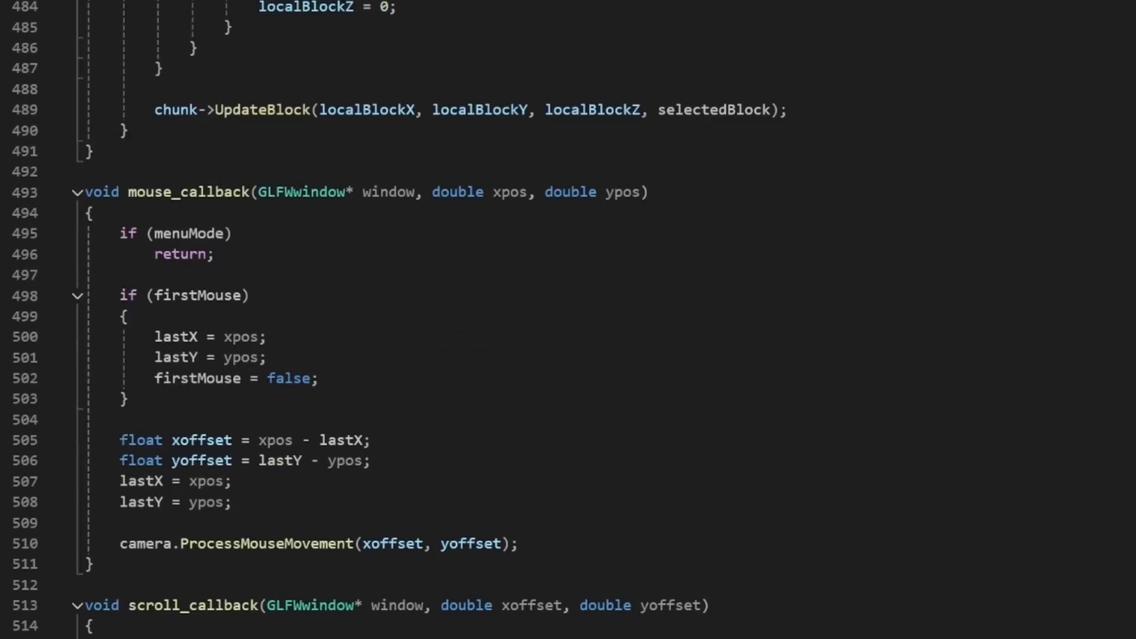
pyautogui.scroll(3)
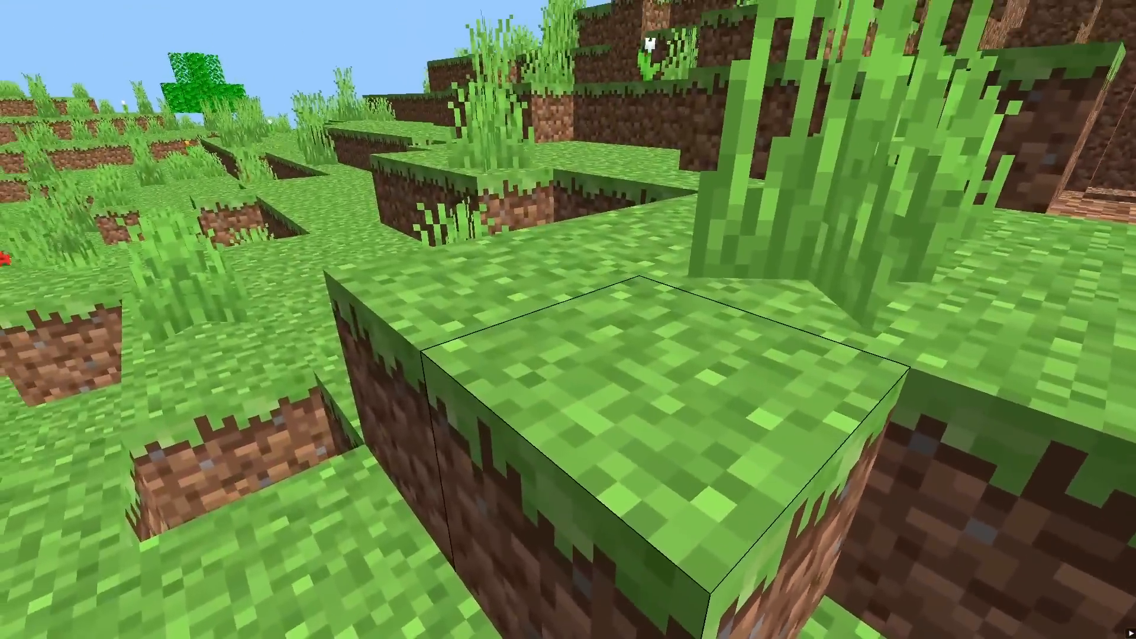
pyautogui.moveTo(569, 320)
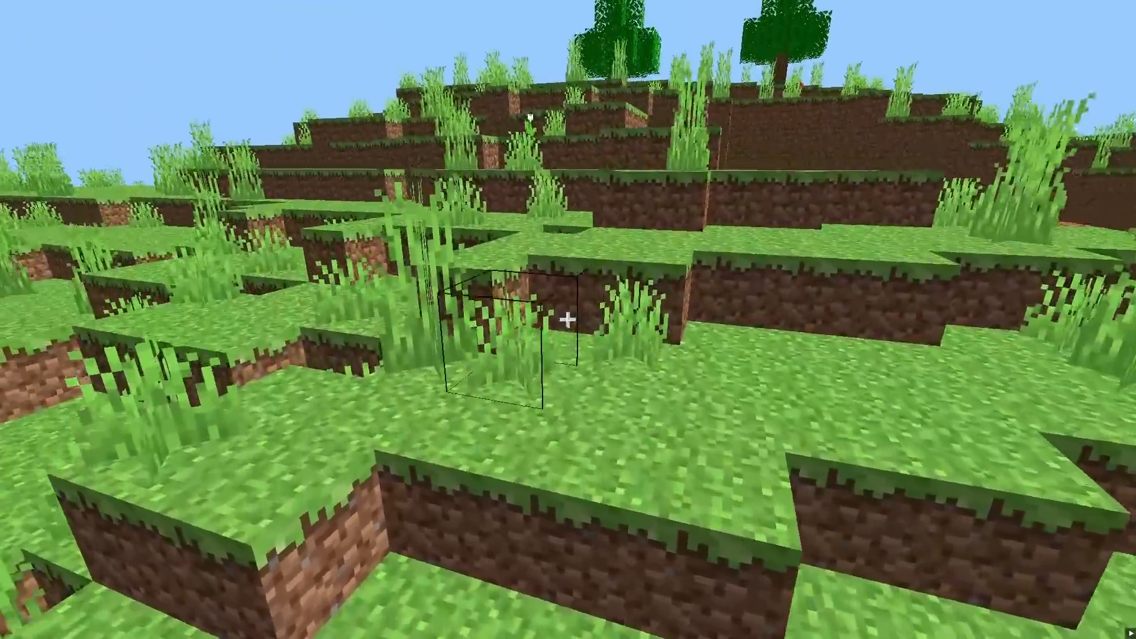
pyautogui.moveTo(568, 319)
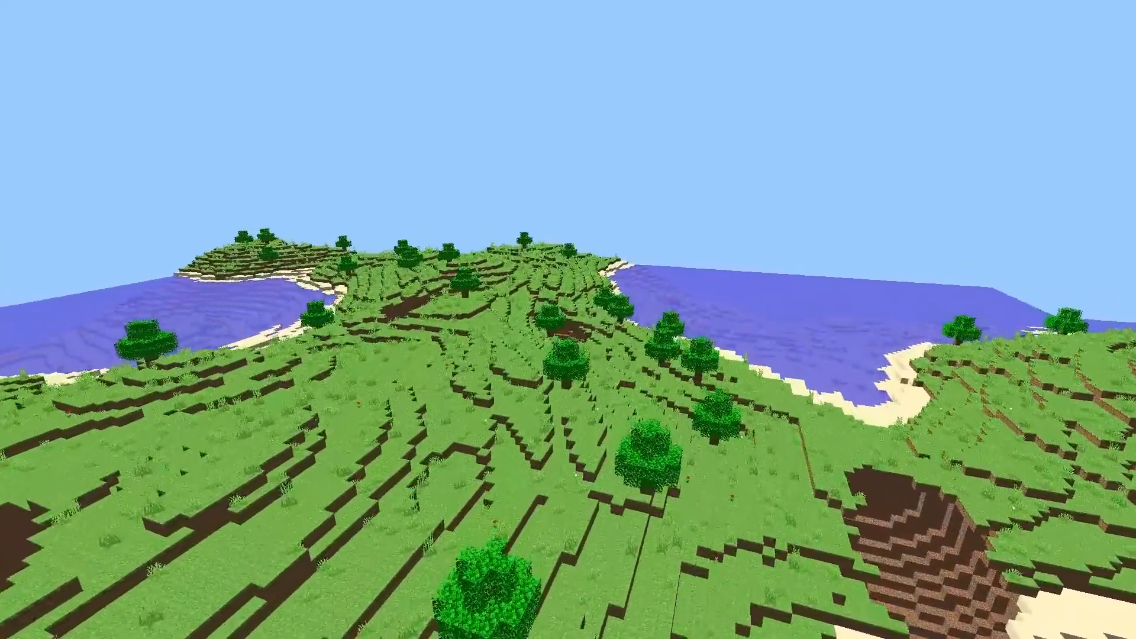
pyautogui.moveTo(569, 320)
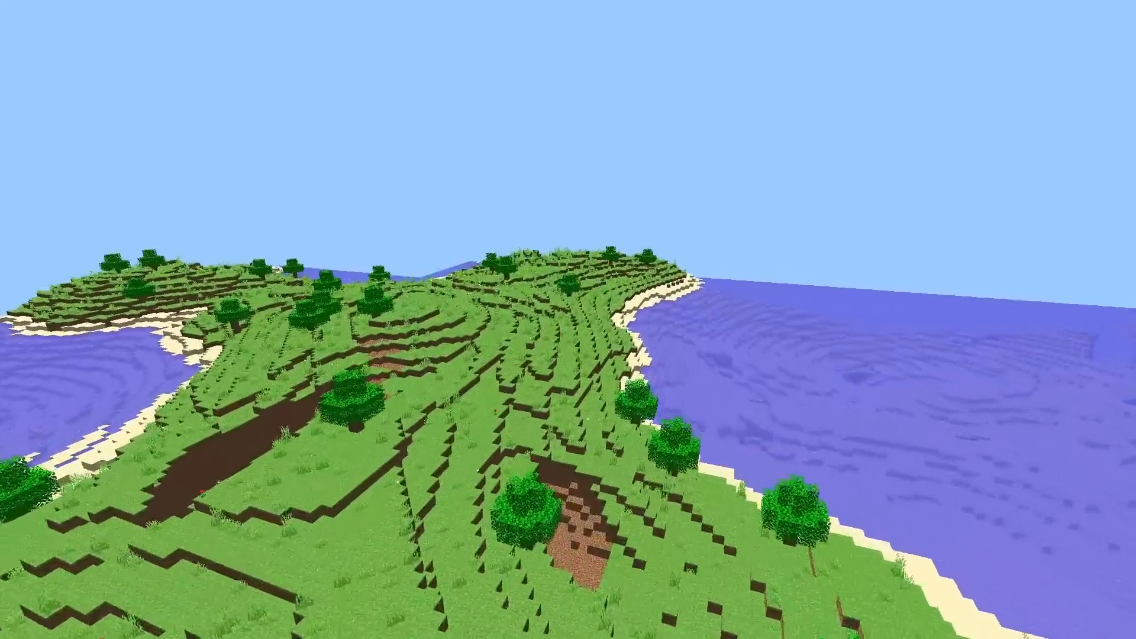
pyautogui.moveTo(568, 320)
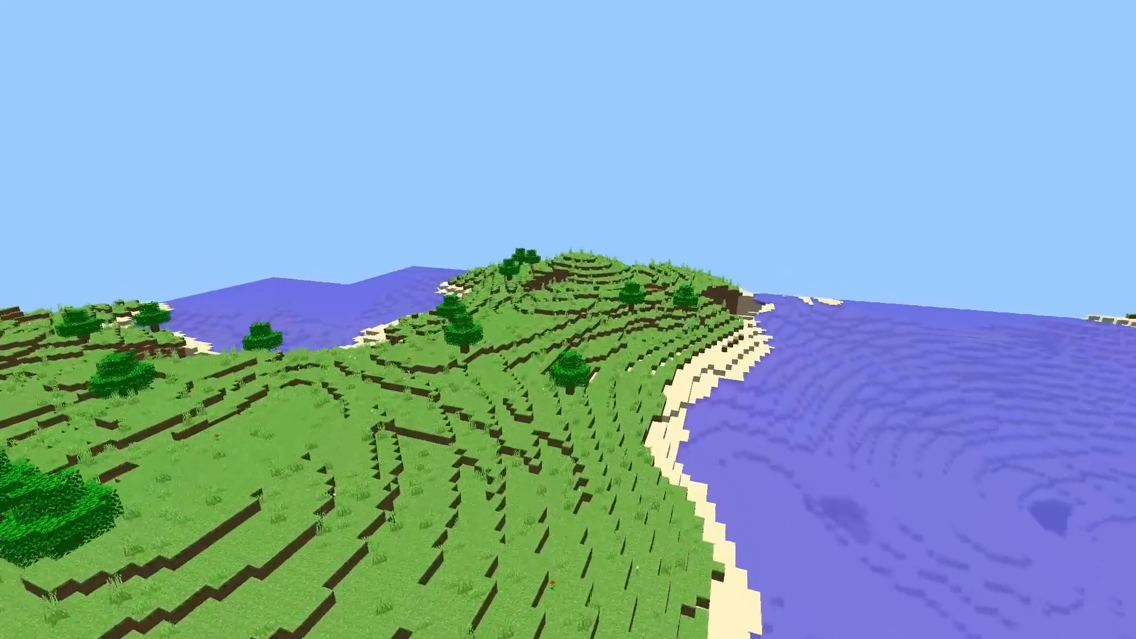
pyautogui.moveTo(568, 320)
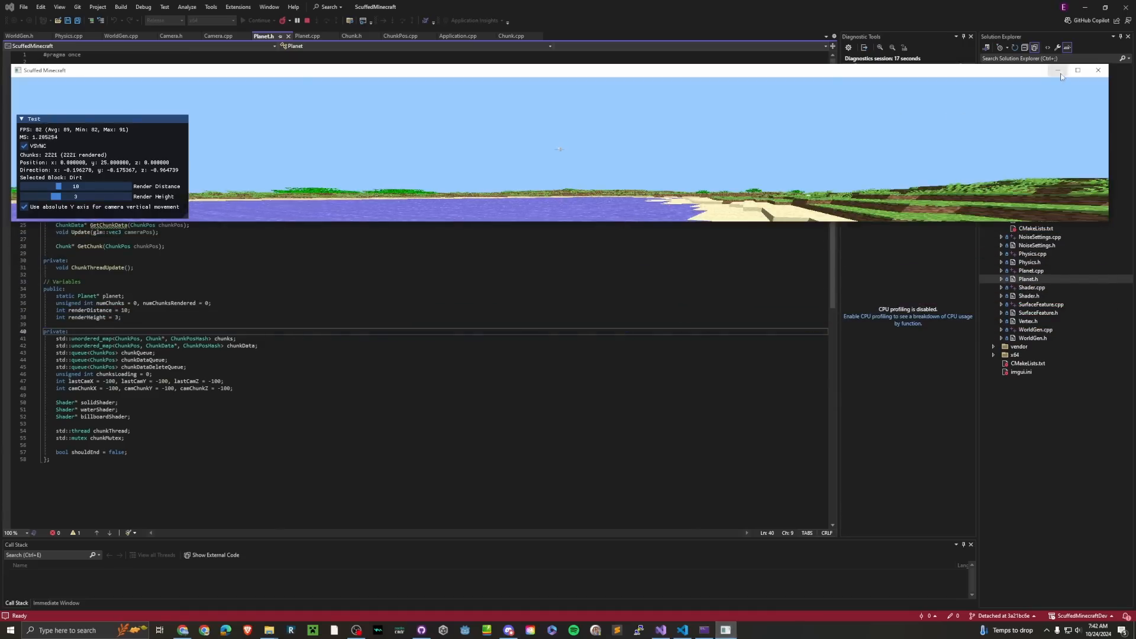
# Close the ScuffedMinecraft window and return to Planet.h.
pyautogui.click(1078, 70)
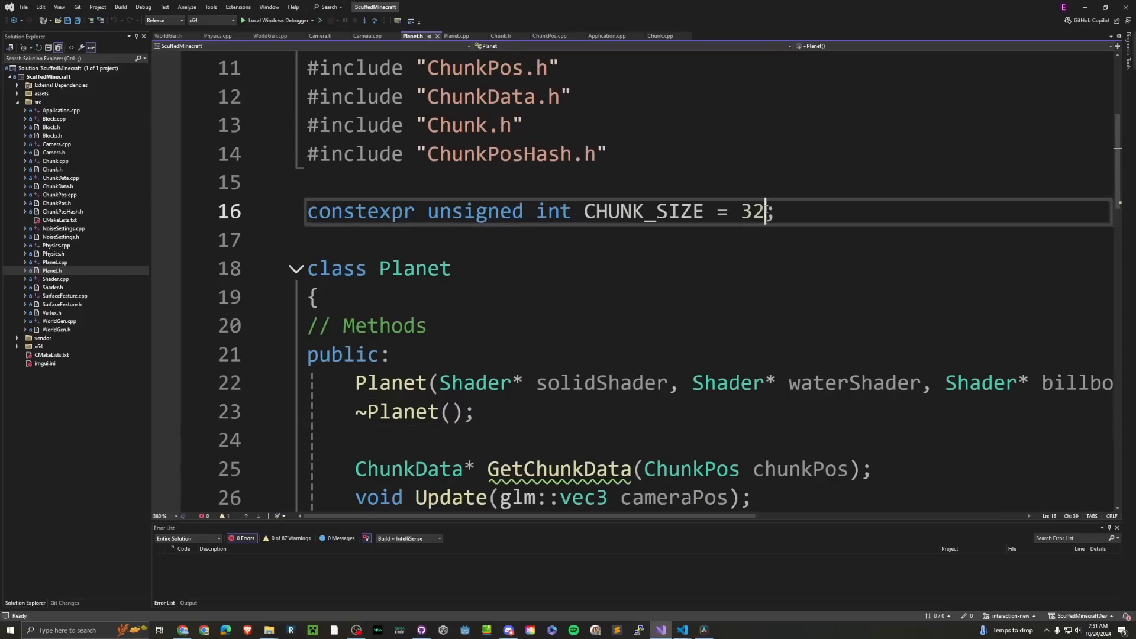
# Set CHUNK_SIZE in Planet.h to 16 and update the 32 limits in WorldGen.cpp.
pyautogui.write('16')
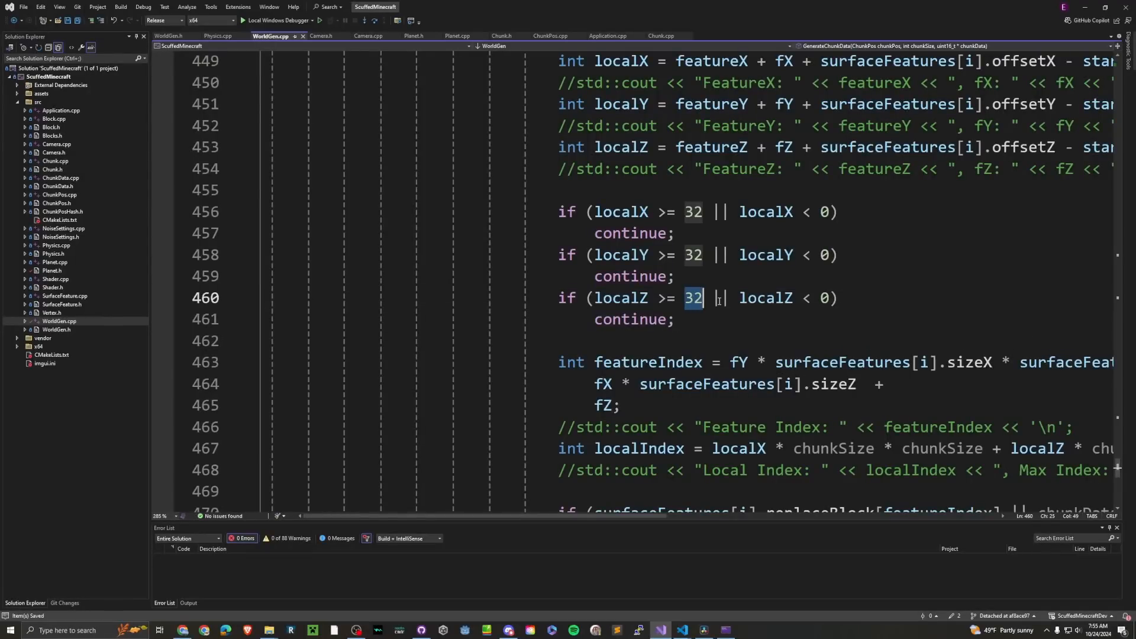
pyautogui.press('ctrl+Home')
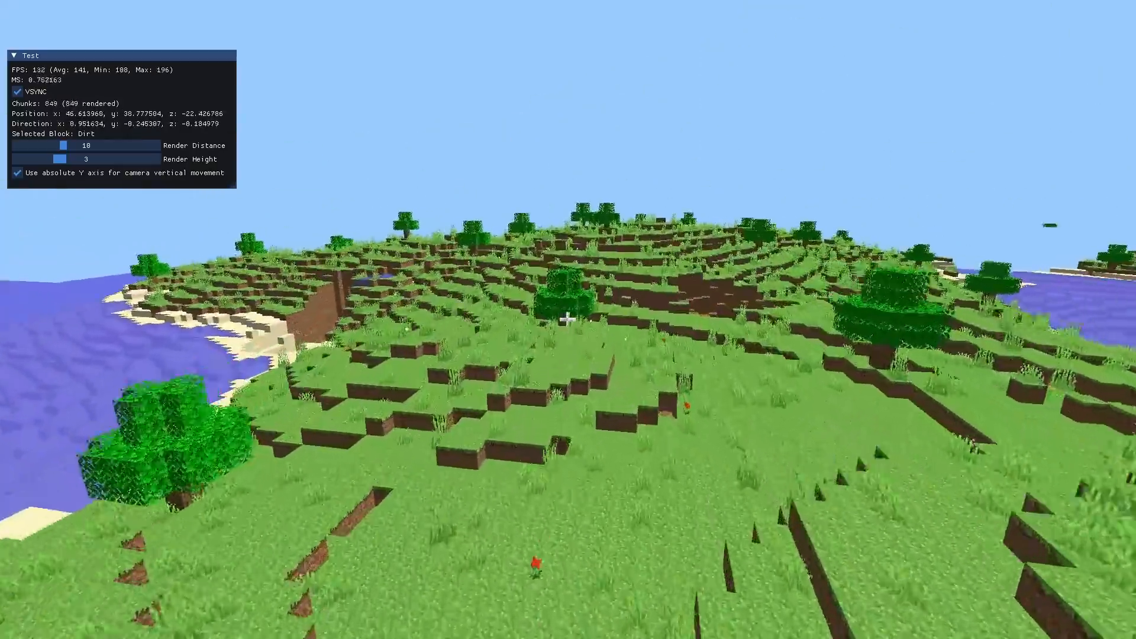
# Walk forward breaking ground blocks, leaving a tall grass tuft floating.
pyautogui.press('w')
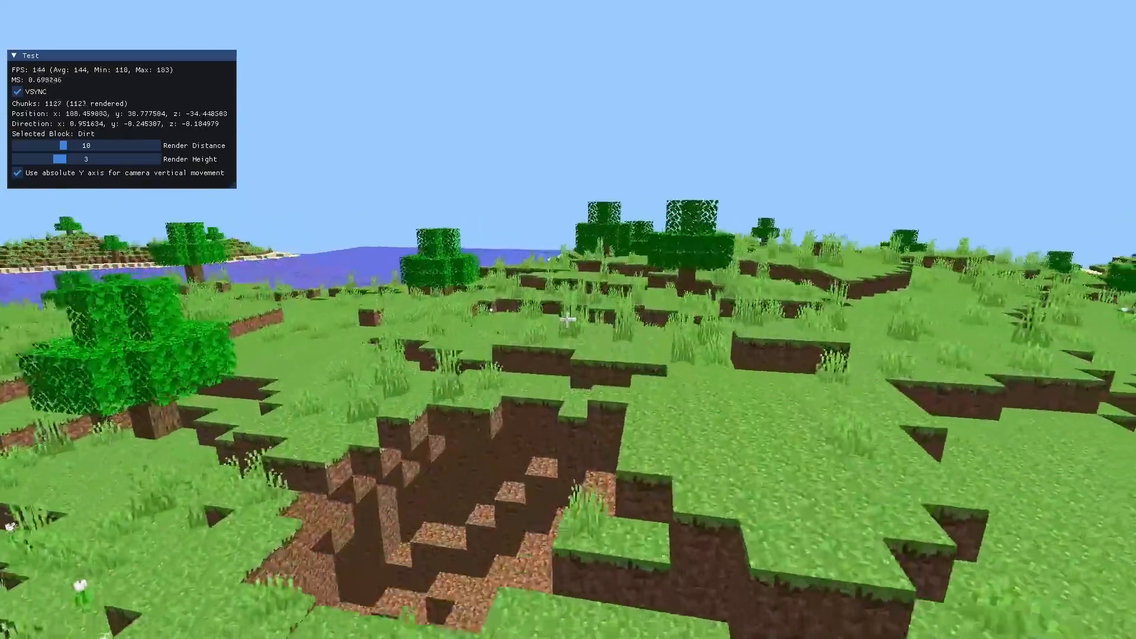
pyautogui.moveTo(569, 320)
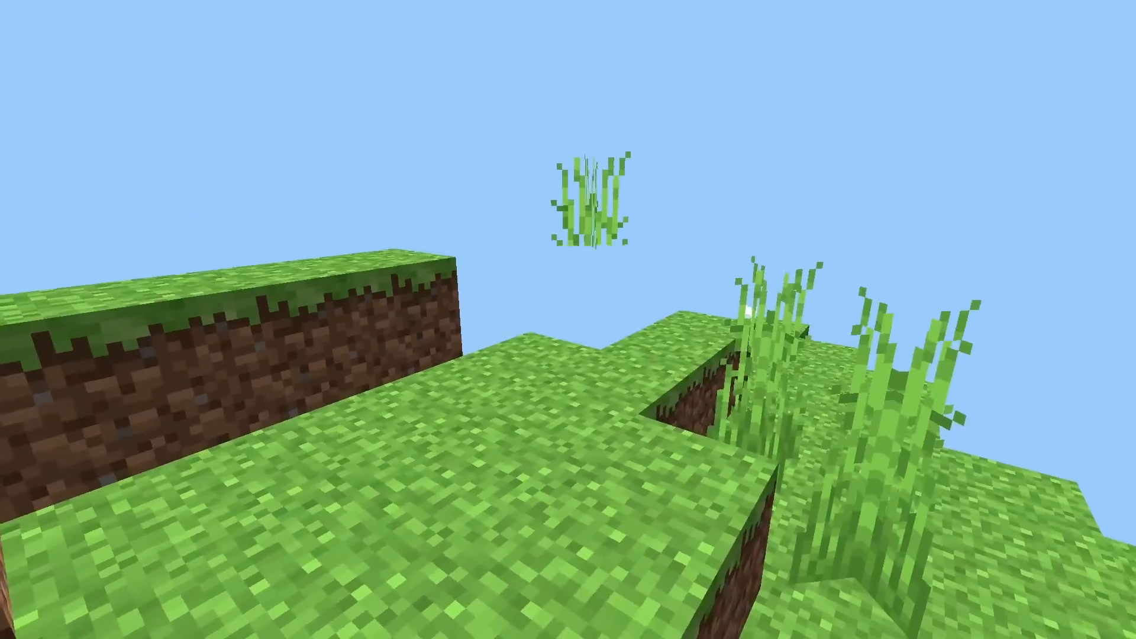
pyautogui.moveTo(568, 319)
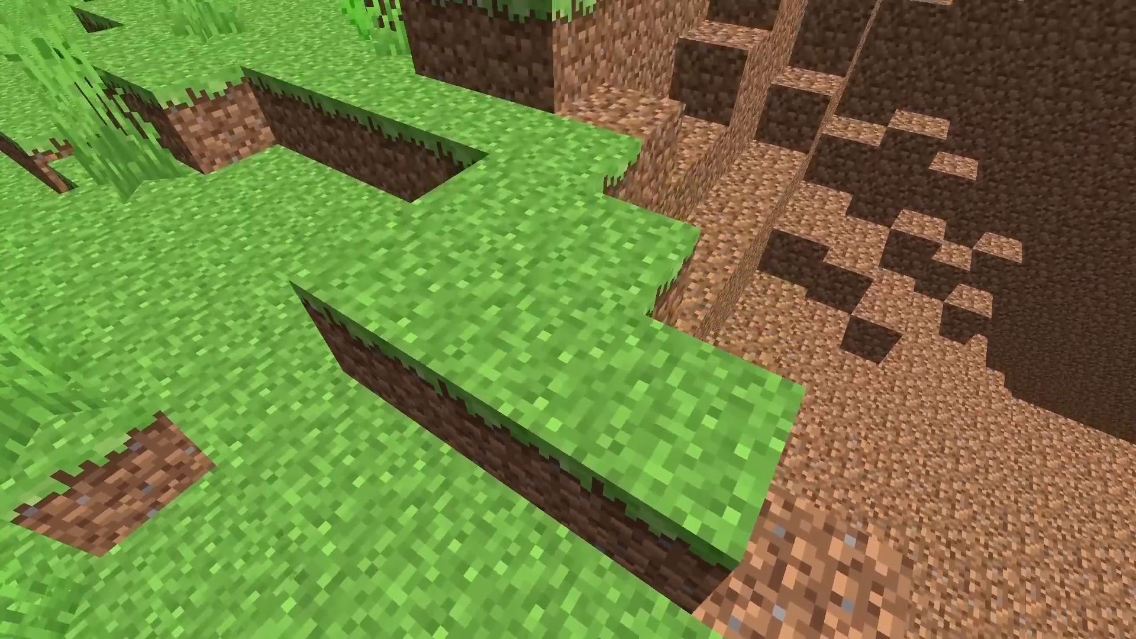
pyautogui.moveTo(568, 320)
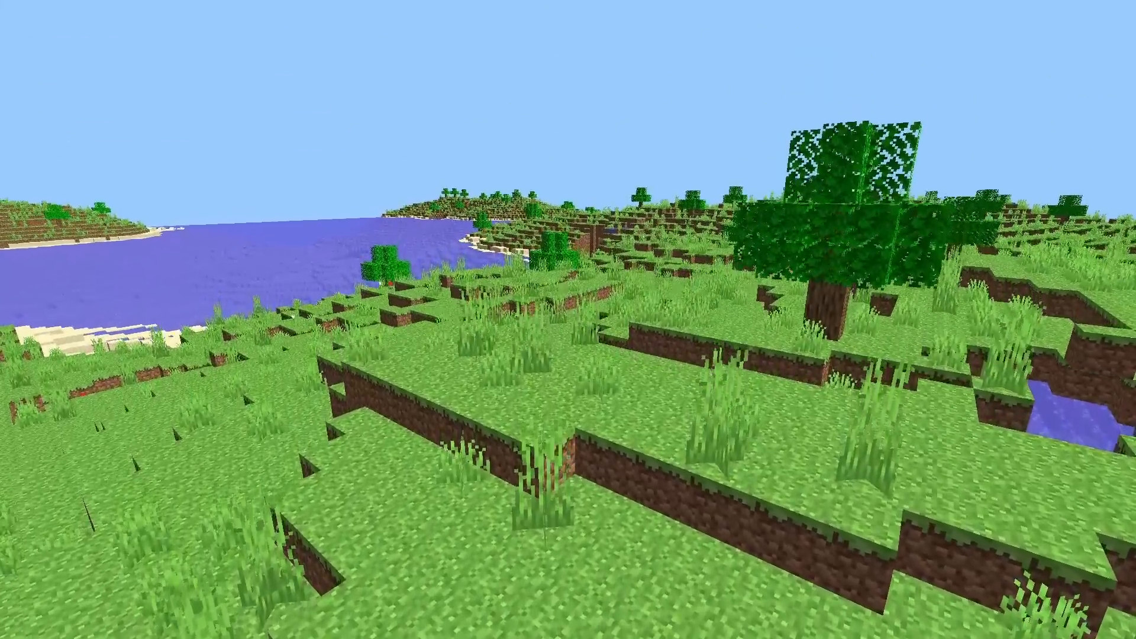
pyautogui.moveTo(569, 320)
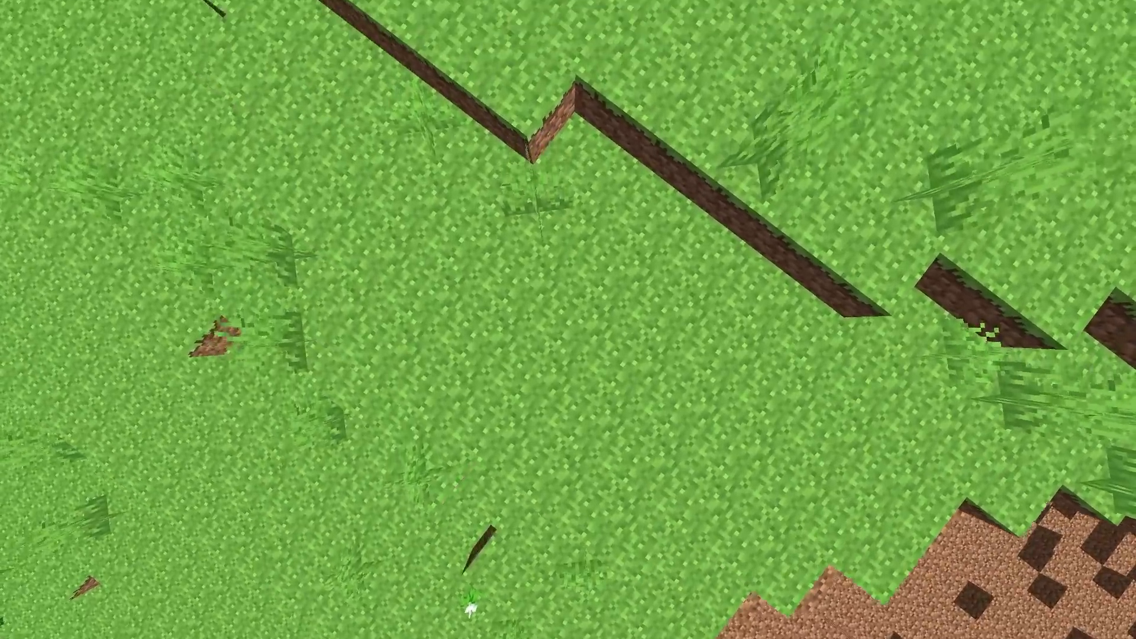
pyautogui.moveTo(568, 320)
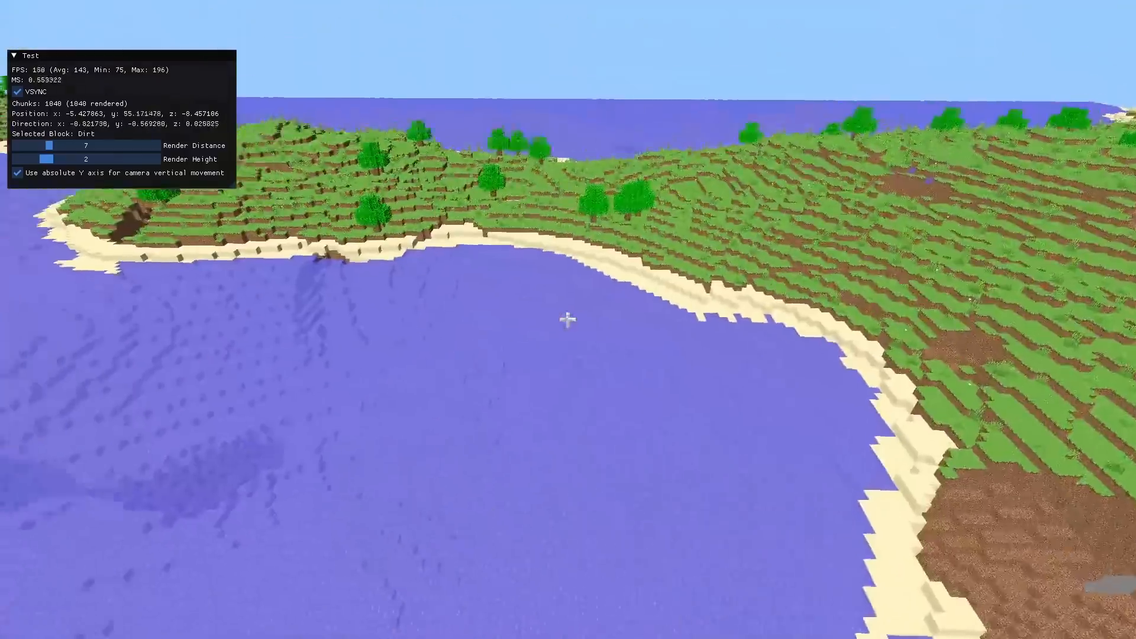
pyautogui.moveTo(568, 319)
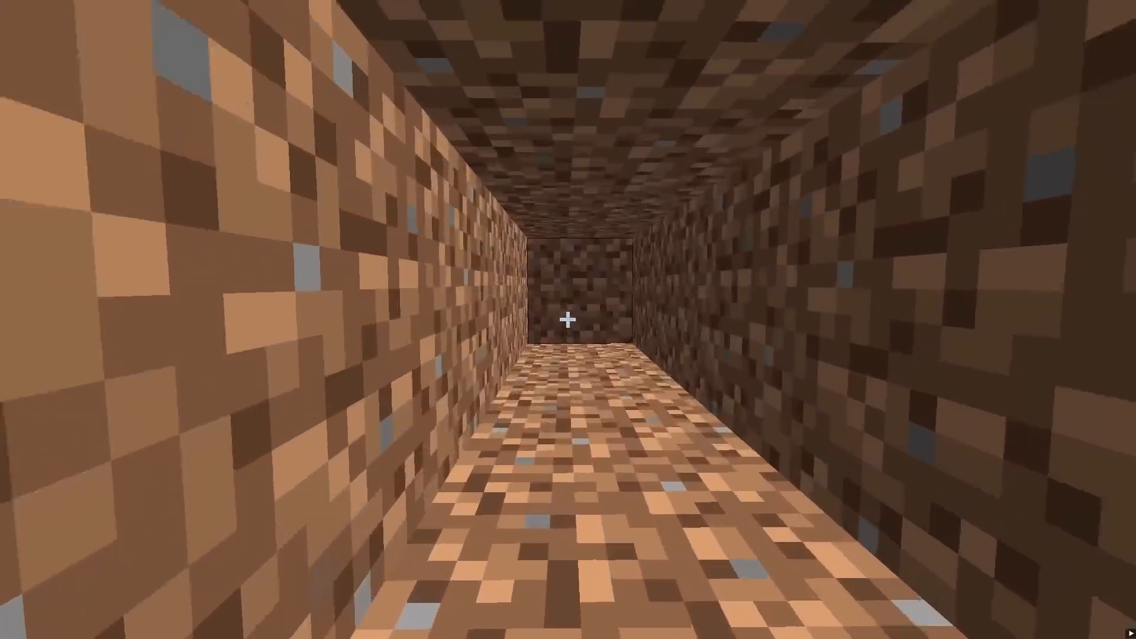
# With render distance 7 and height 2, walk forward digging a long narrow trench into the dirt.
pyautogui.press('w')
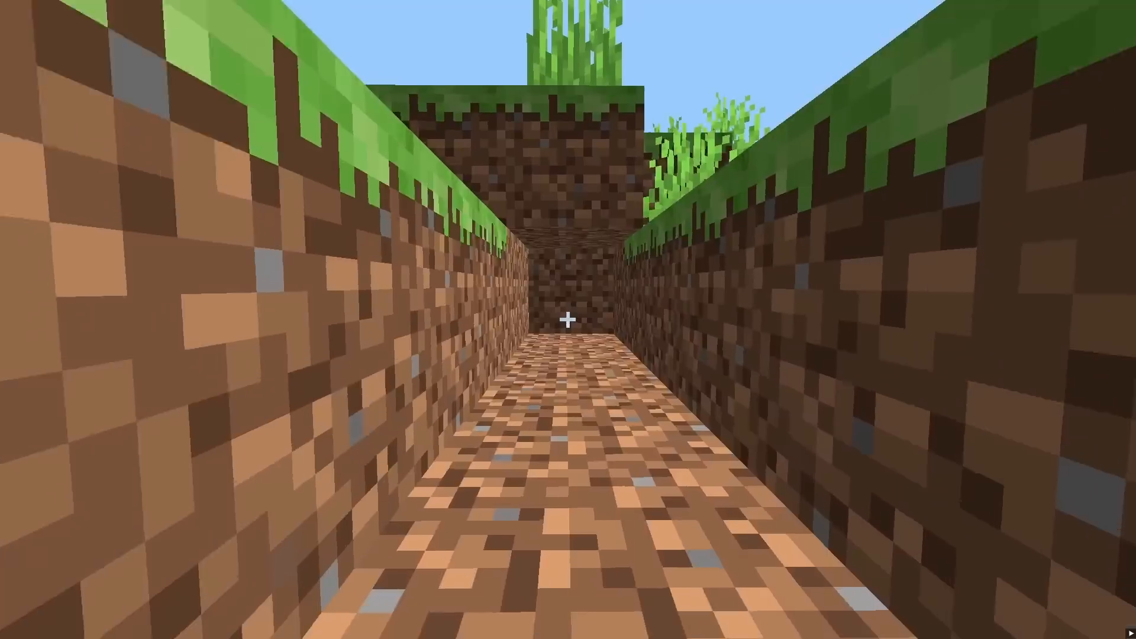